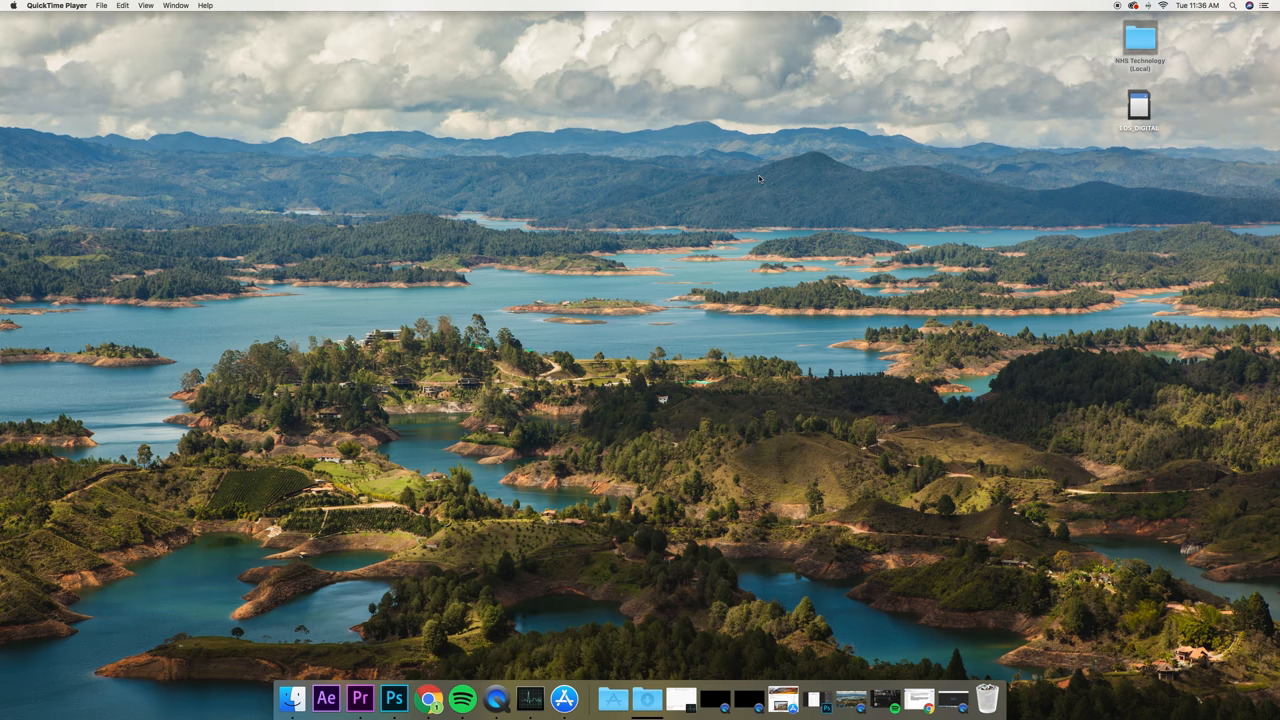
mouse_move(736, 186)
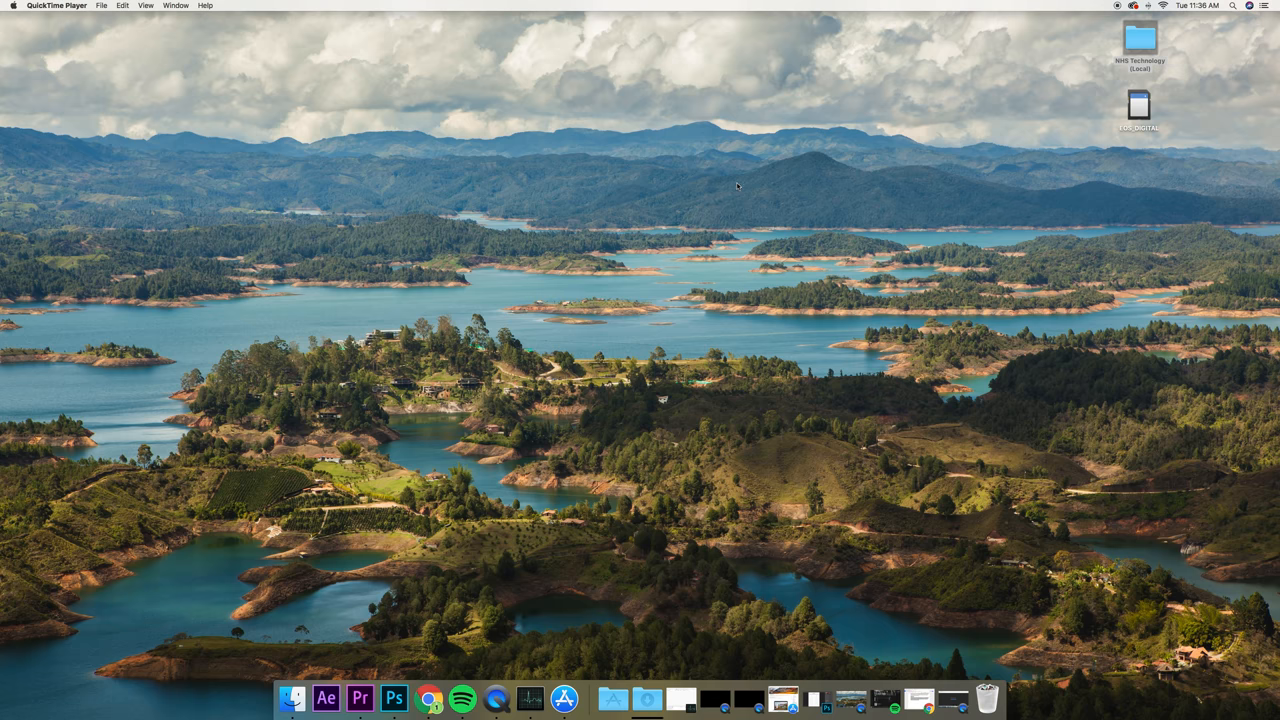
mouse_move(728, 178)
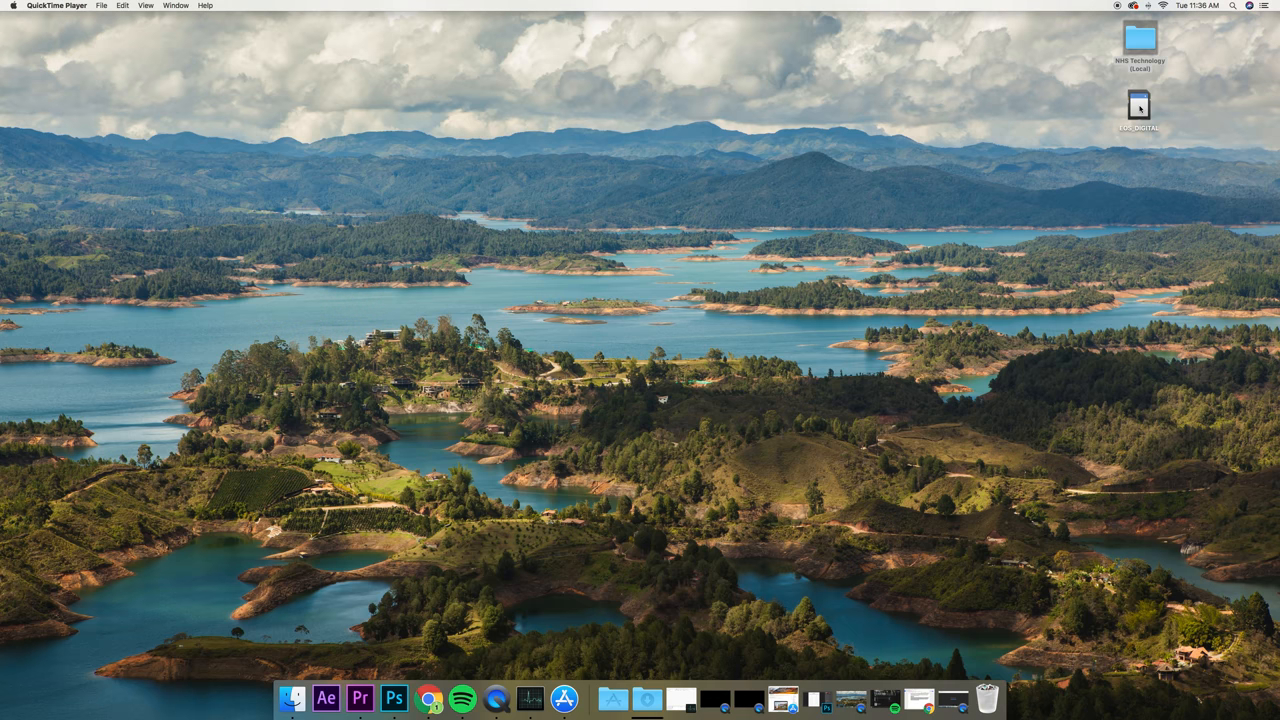
Select the EOS_DIGITAL camera card on the desktop to make Finder active.
click(1138, 104)
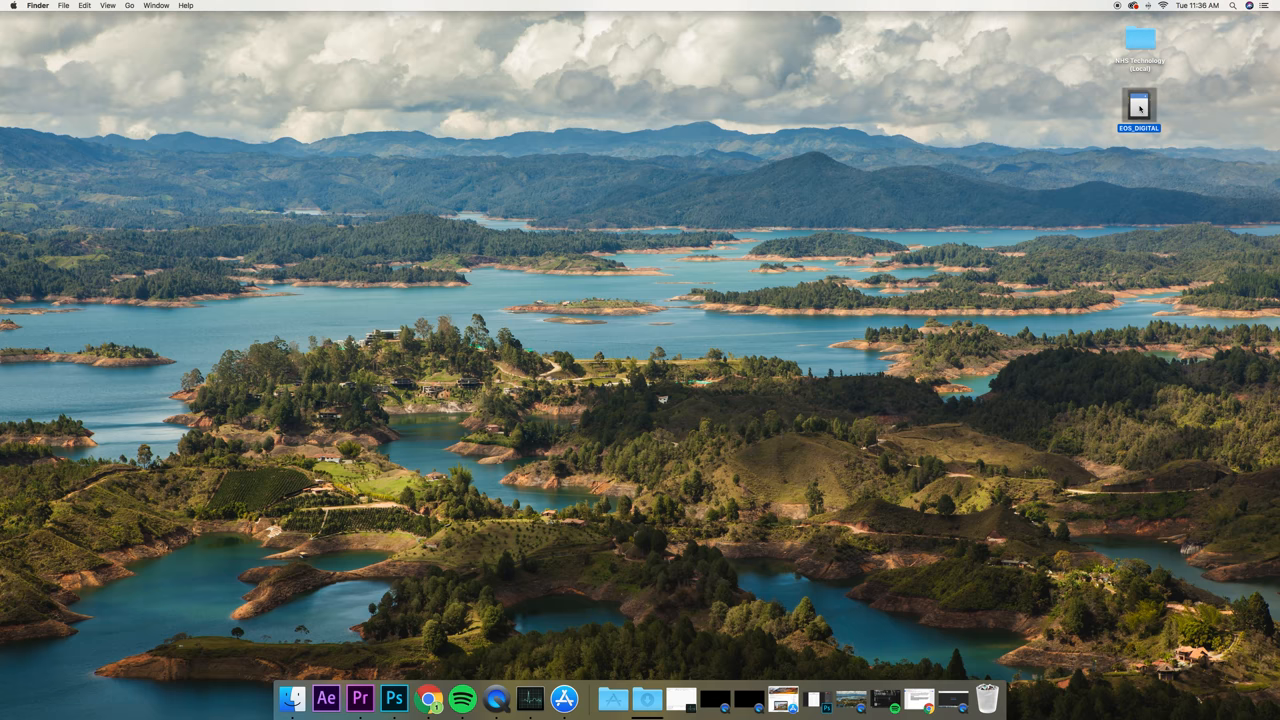
Browse into the EOS_DIGITAL card's DCIM > 100CANON folder and preview earlier clips.
double_click(1138, 104)
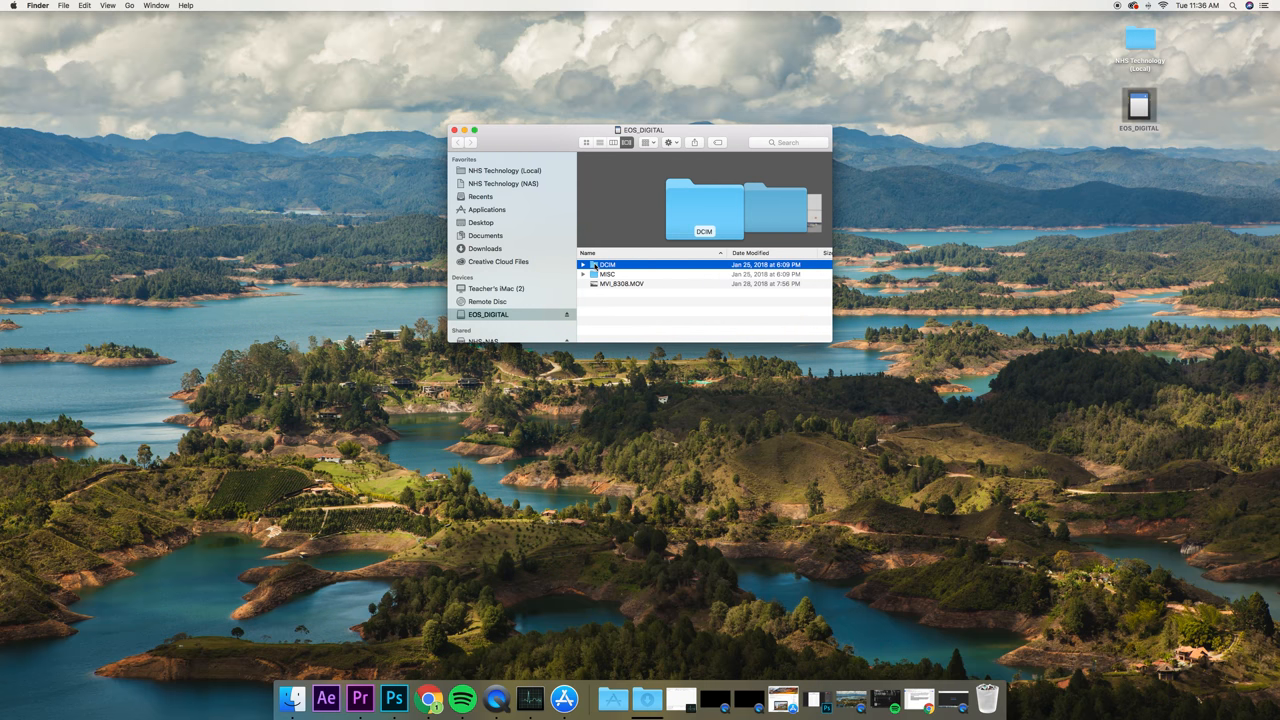
double_click(604, 264)
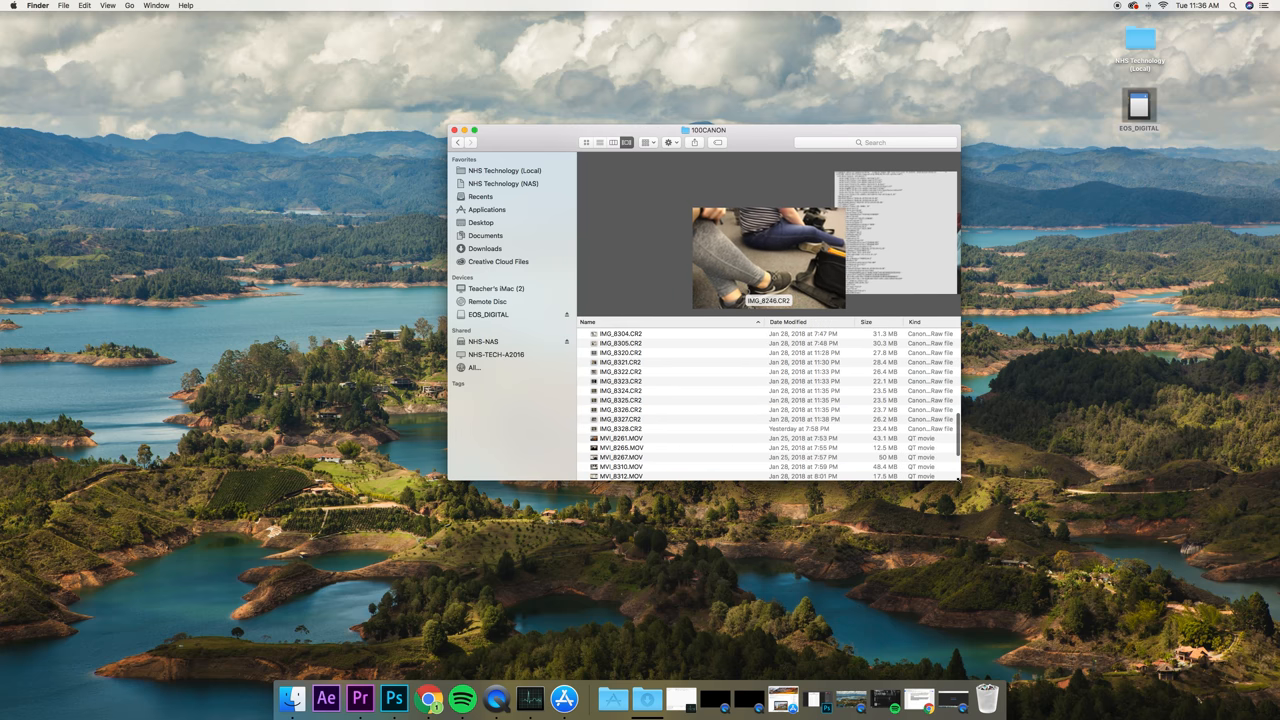
scroll(down, 3)
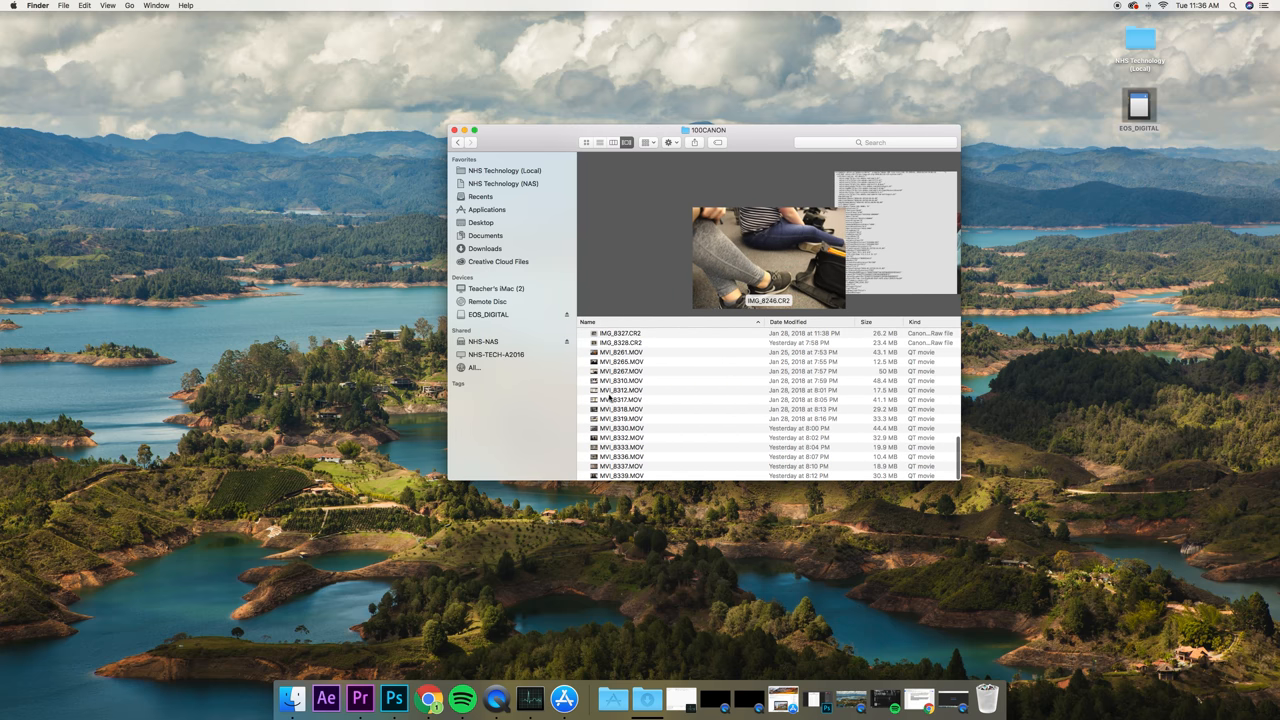
click(620, 352)
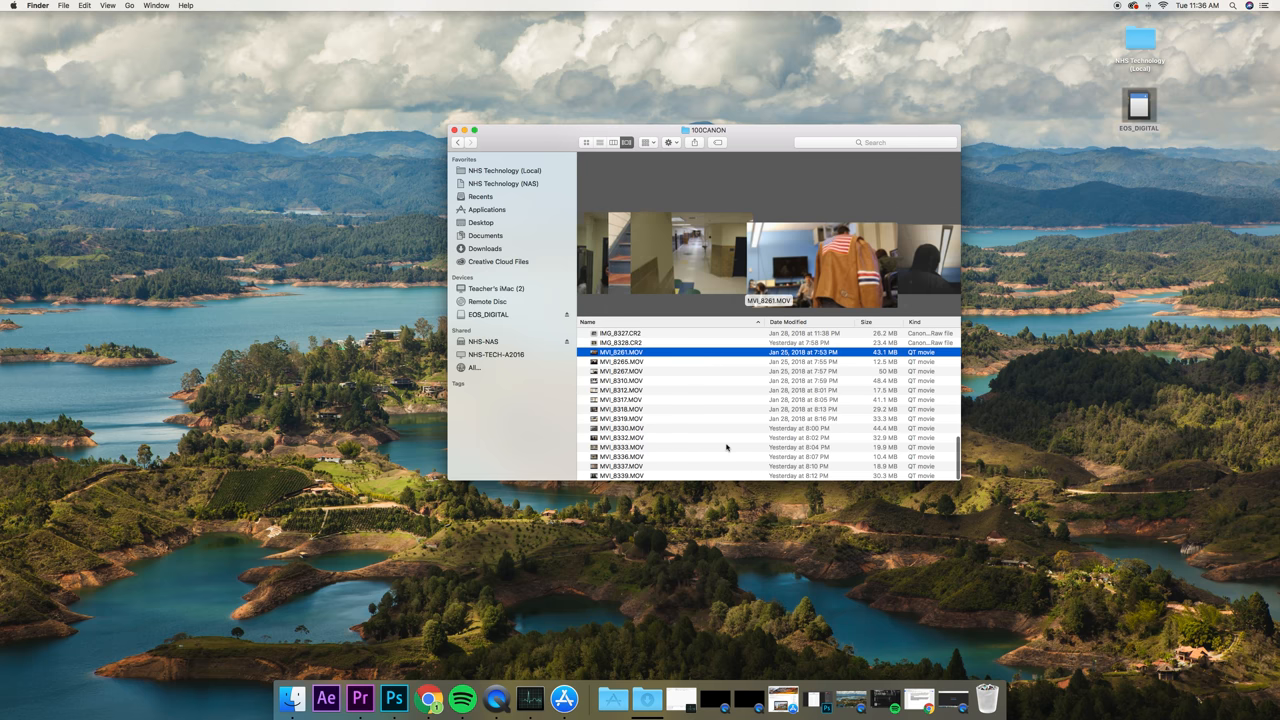
click(620, 428)
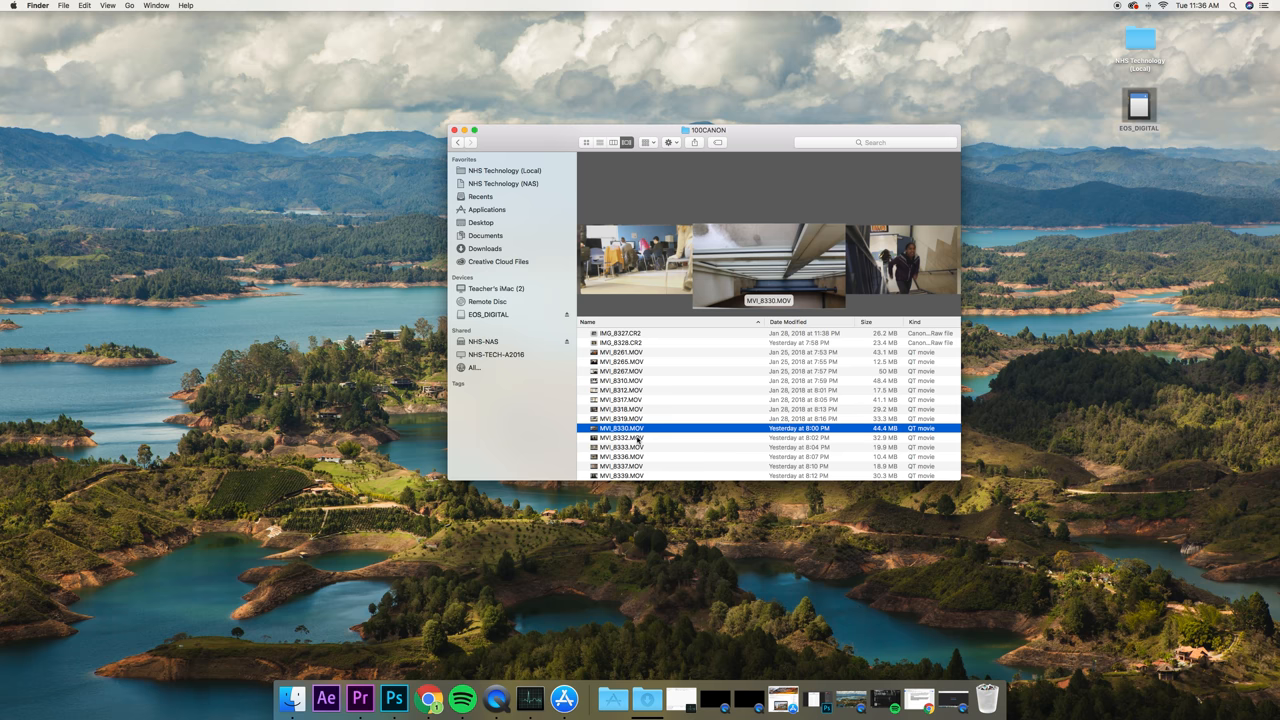
Select yesterday's MOV clips and bring up their file actions for copying.
click(620, 466)
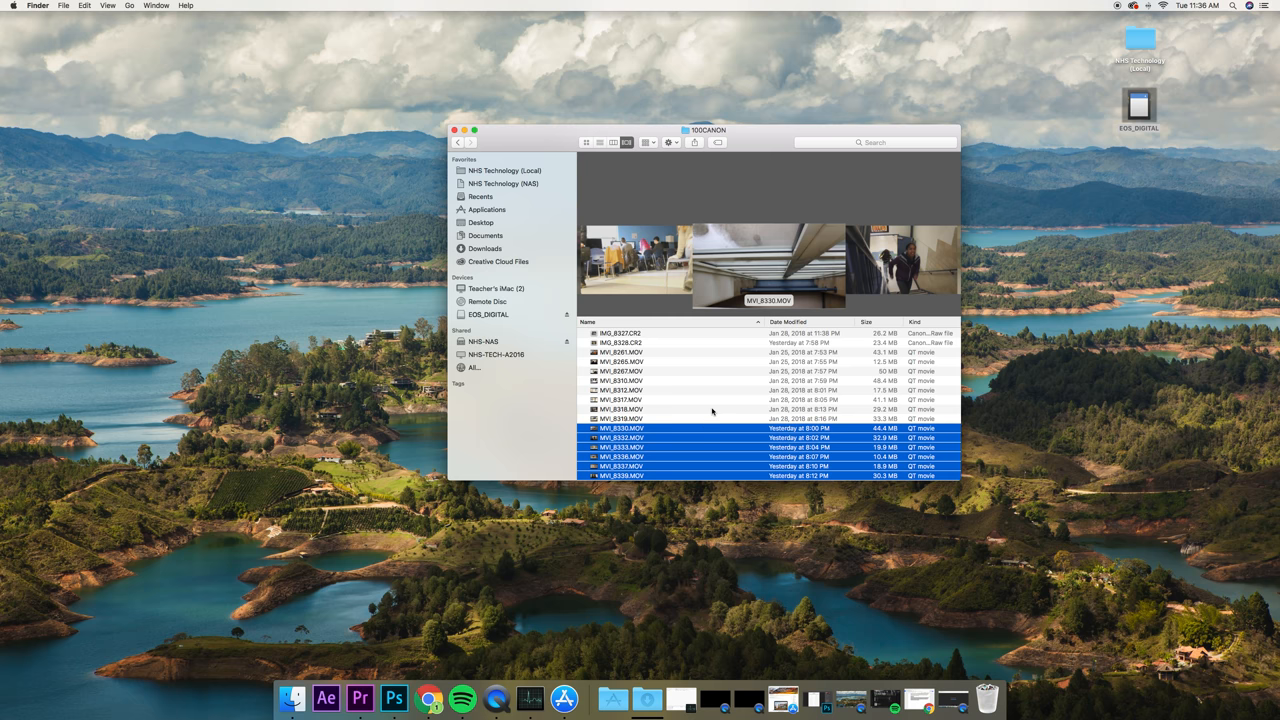
right_click(712, 428)
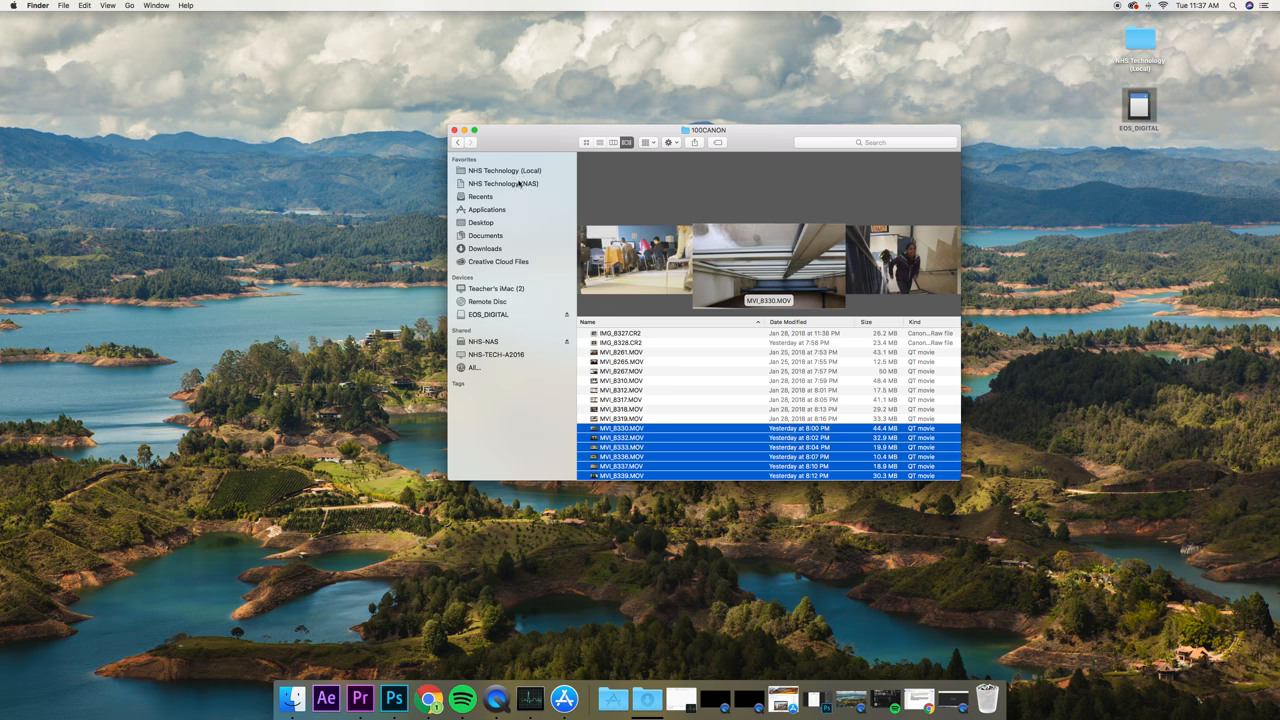
Browse the NHS NAS server's NHS-TECH-NAS share and land in NHS Technology (NAS).
click(504, 184)
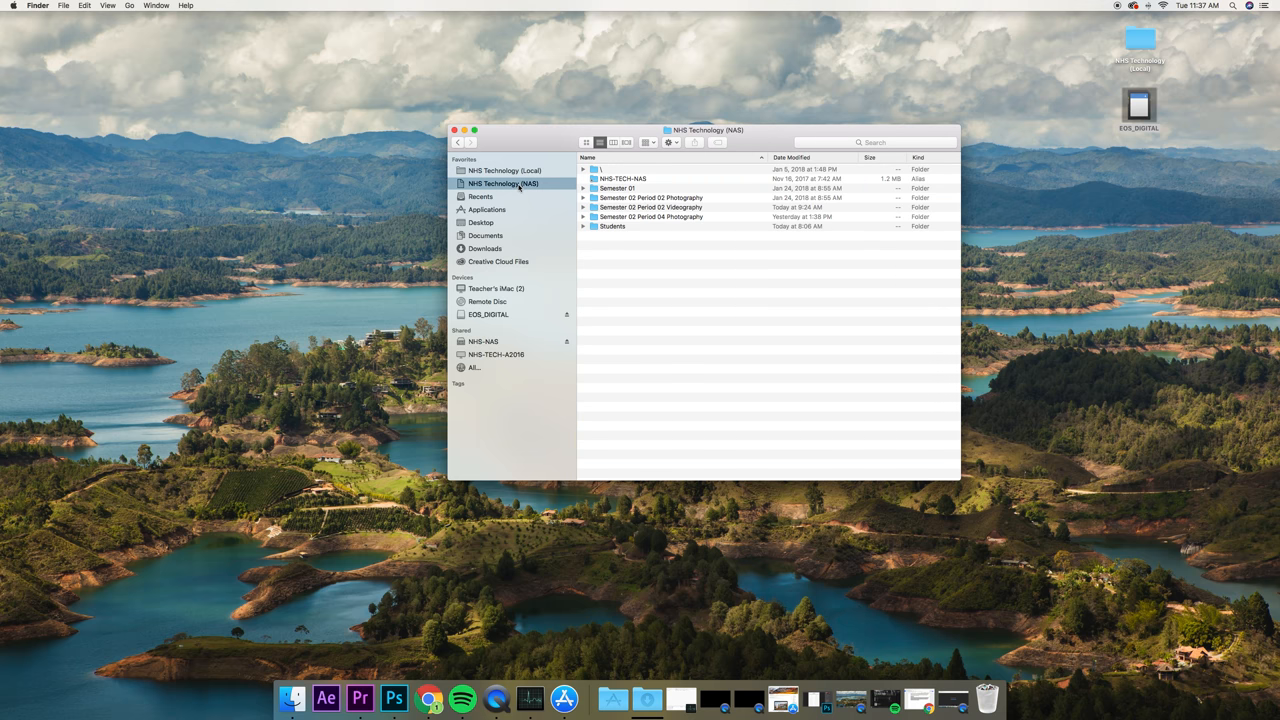
mouse_move(472, 356)
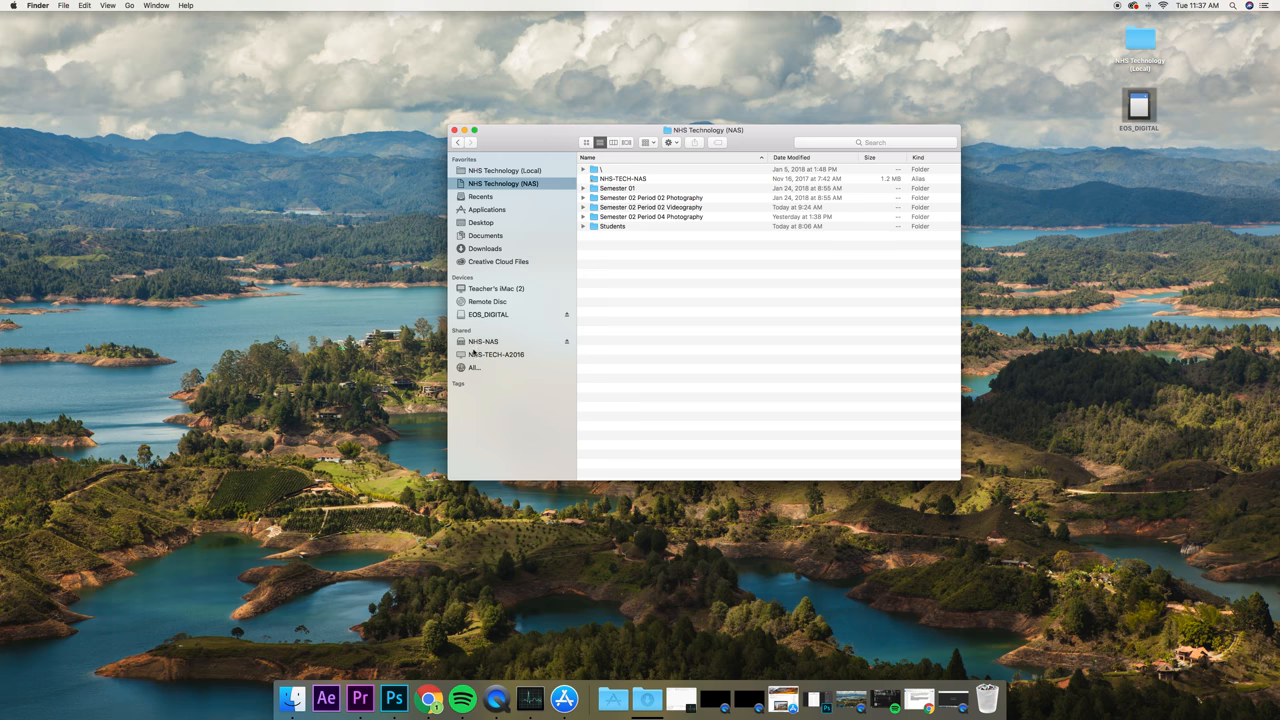
click(472, 368)
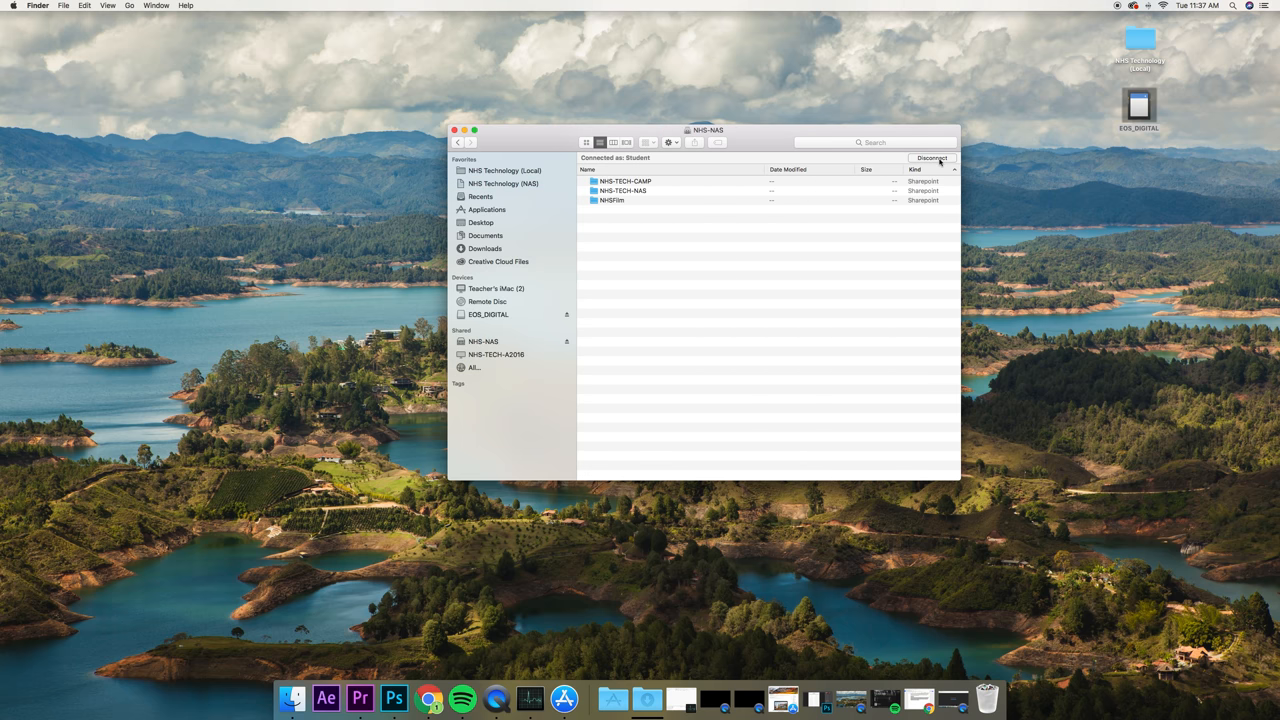
mouse_move(636, 196)
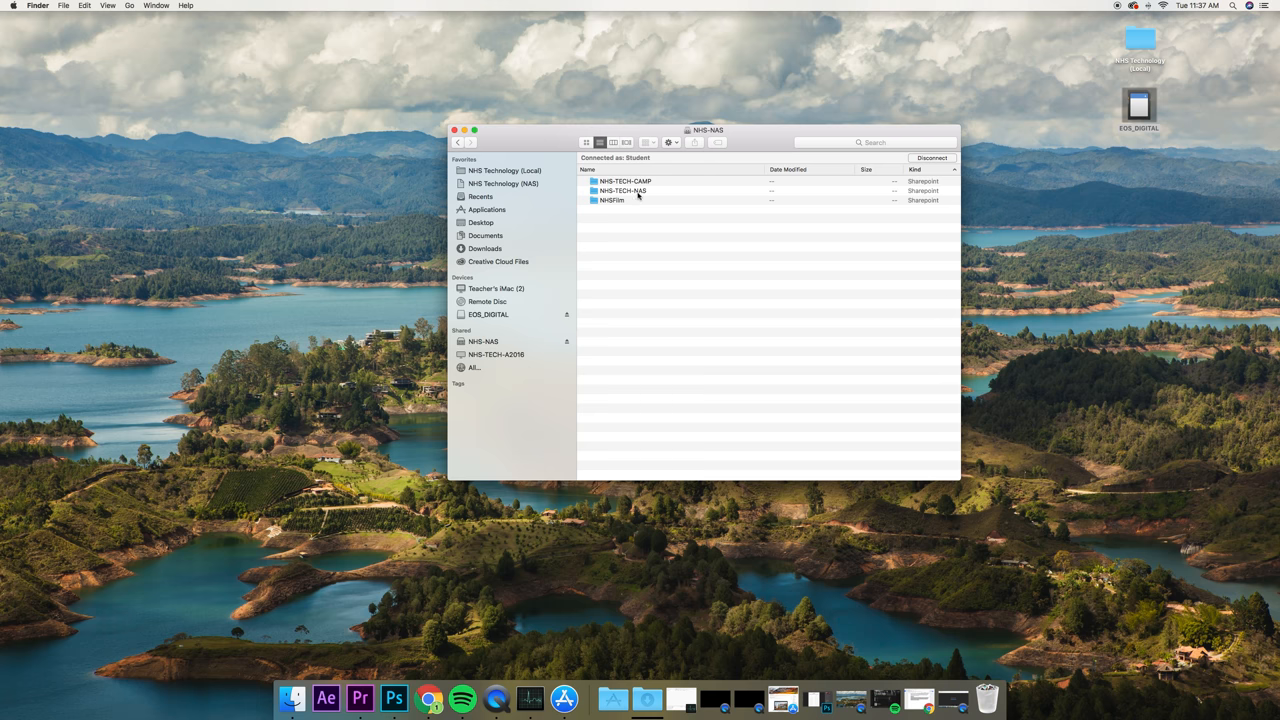
double_click(620, 190)
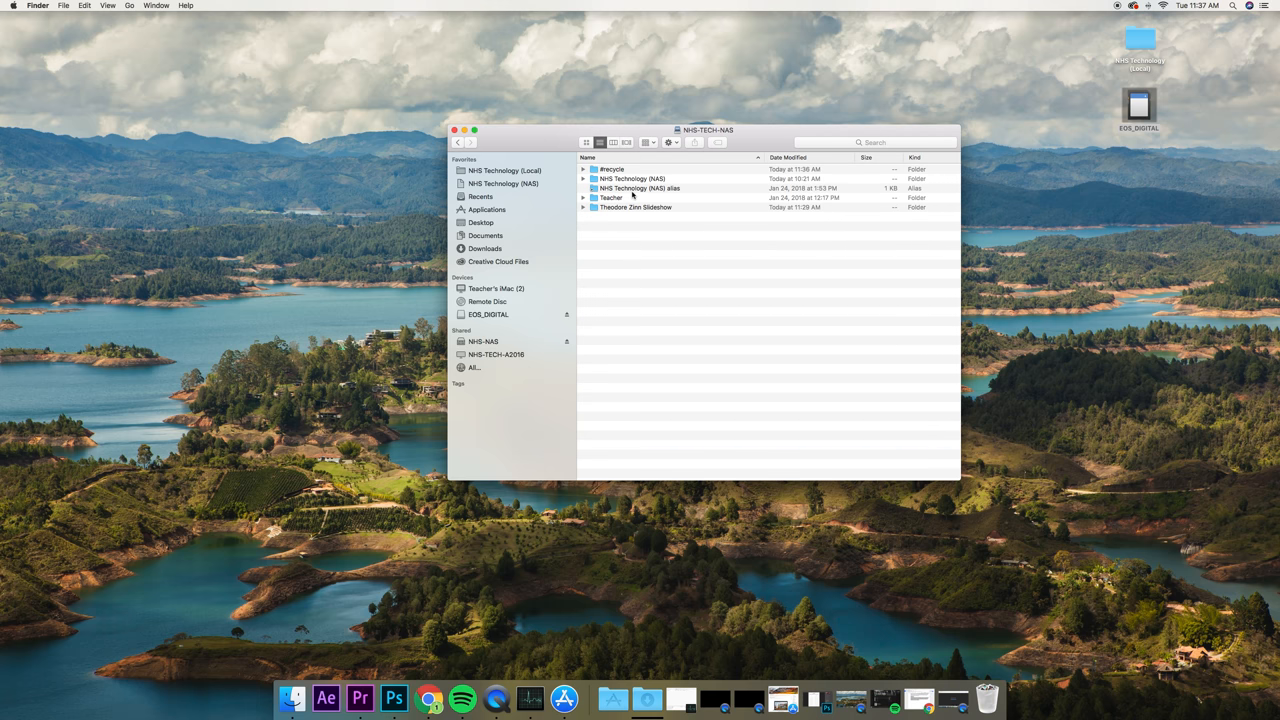
click(504, 184)
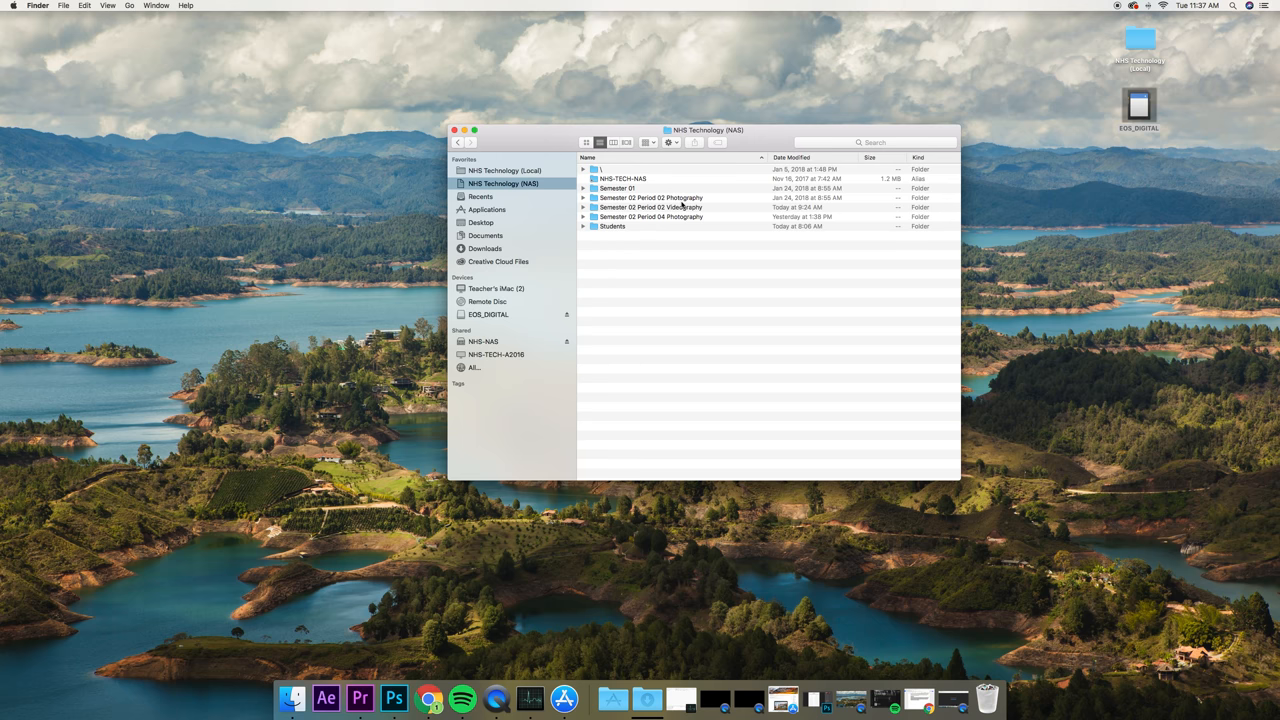
mouse_move(660, 210)
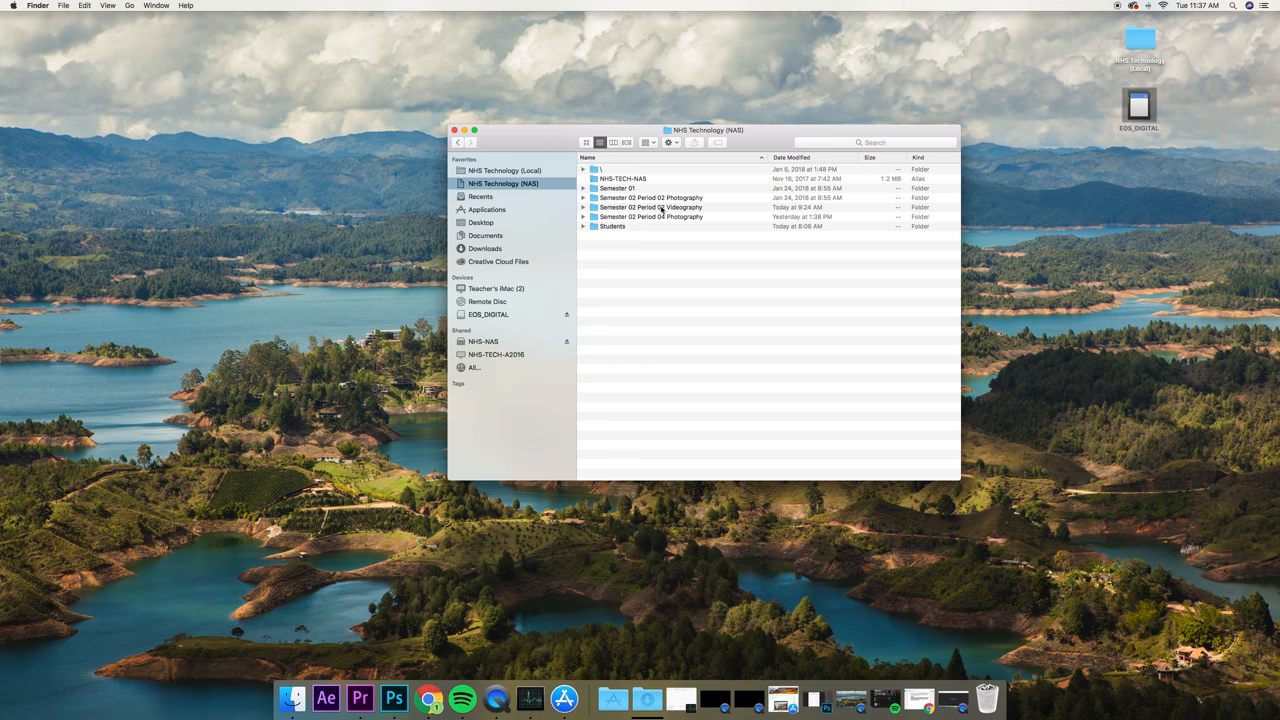
Navigate into Semester 02 Period 02 Videography's 2018-01-29 Rule of Thirds scene folder.
double_click(652, 206)
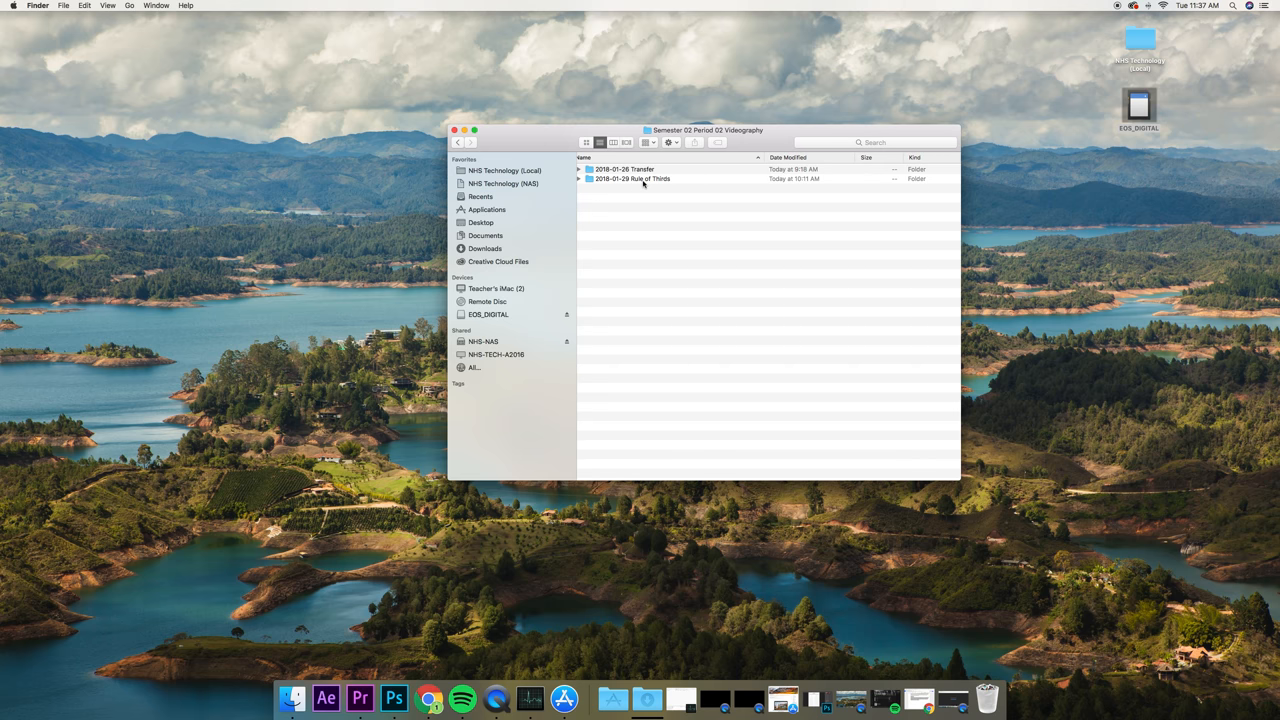
double_click(632, 178)
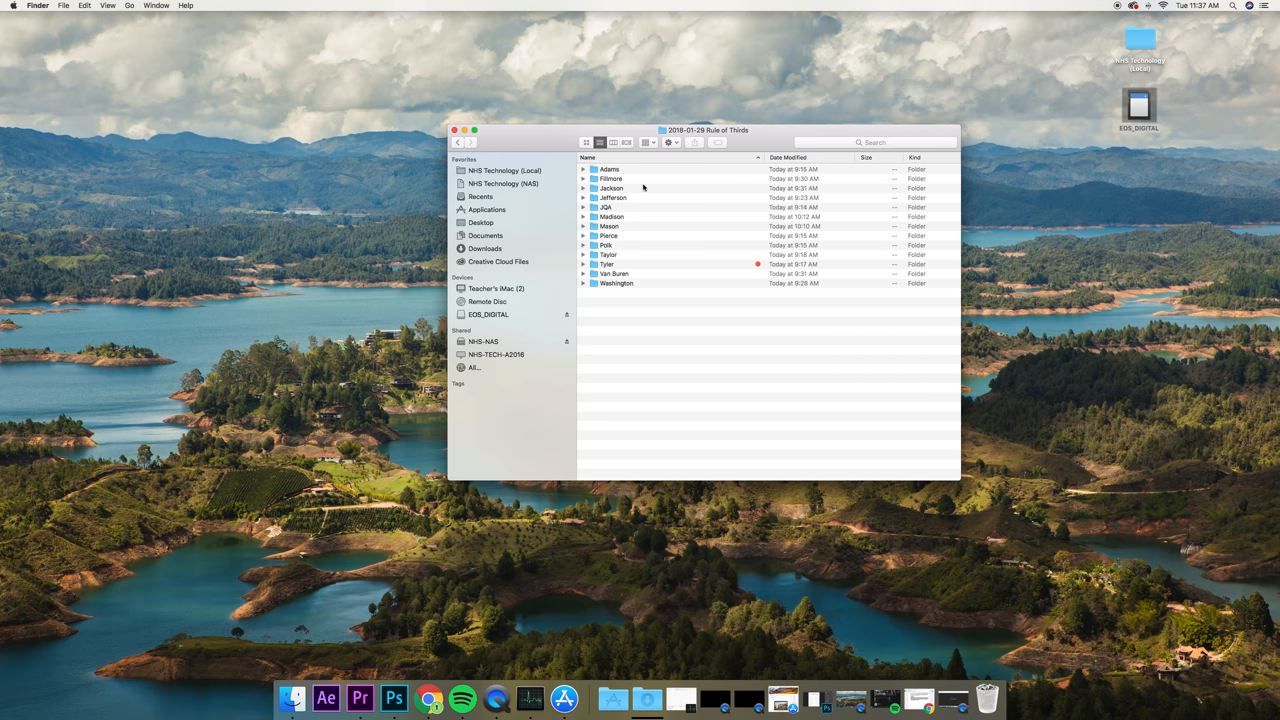
mouse_move(632, 236)
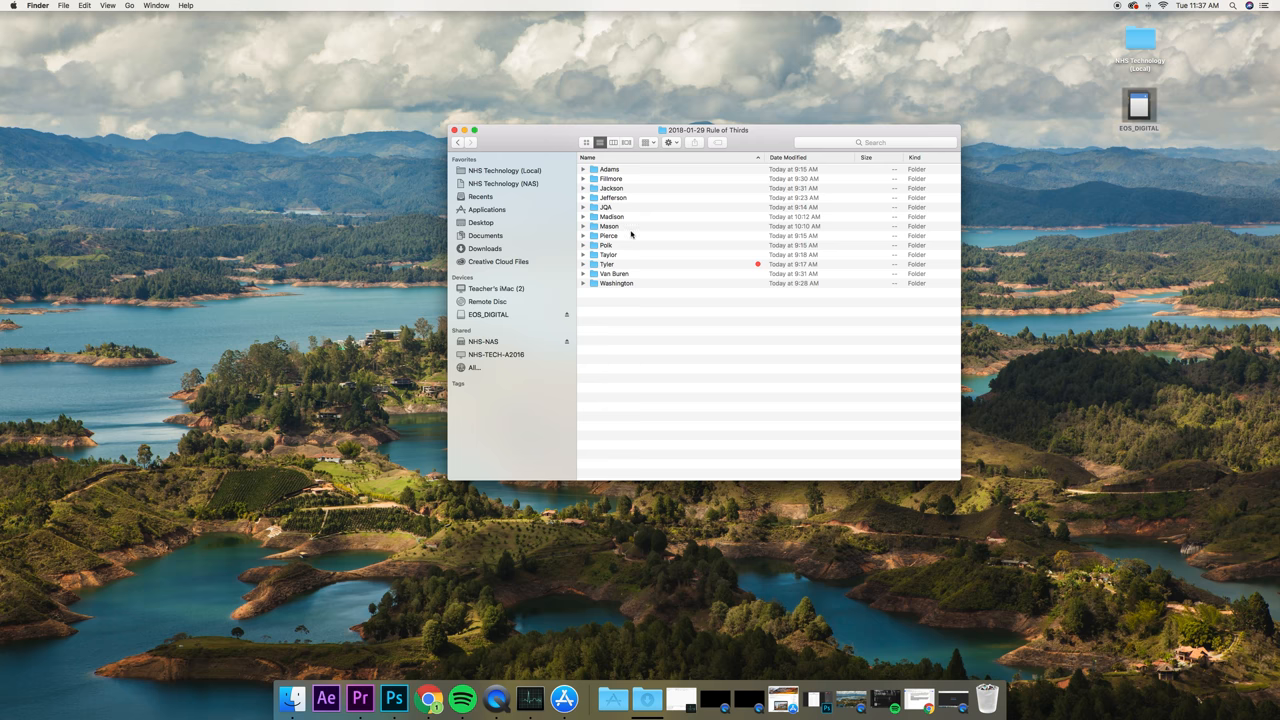
mouse_move(620, 172)
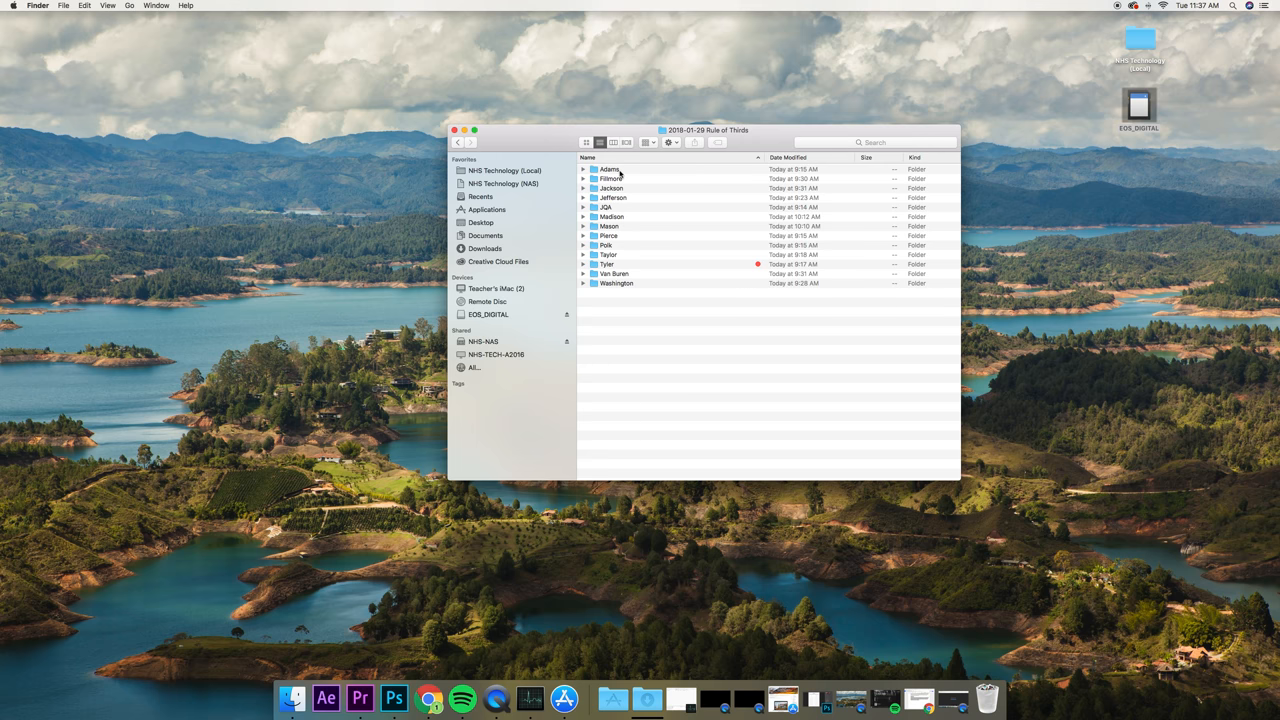
Select the Adams and Washington student folders in the Rule of Thirds listing.
click(584, 284)
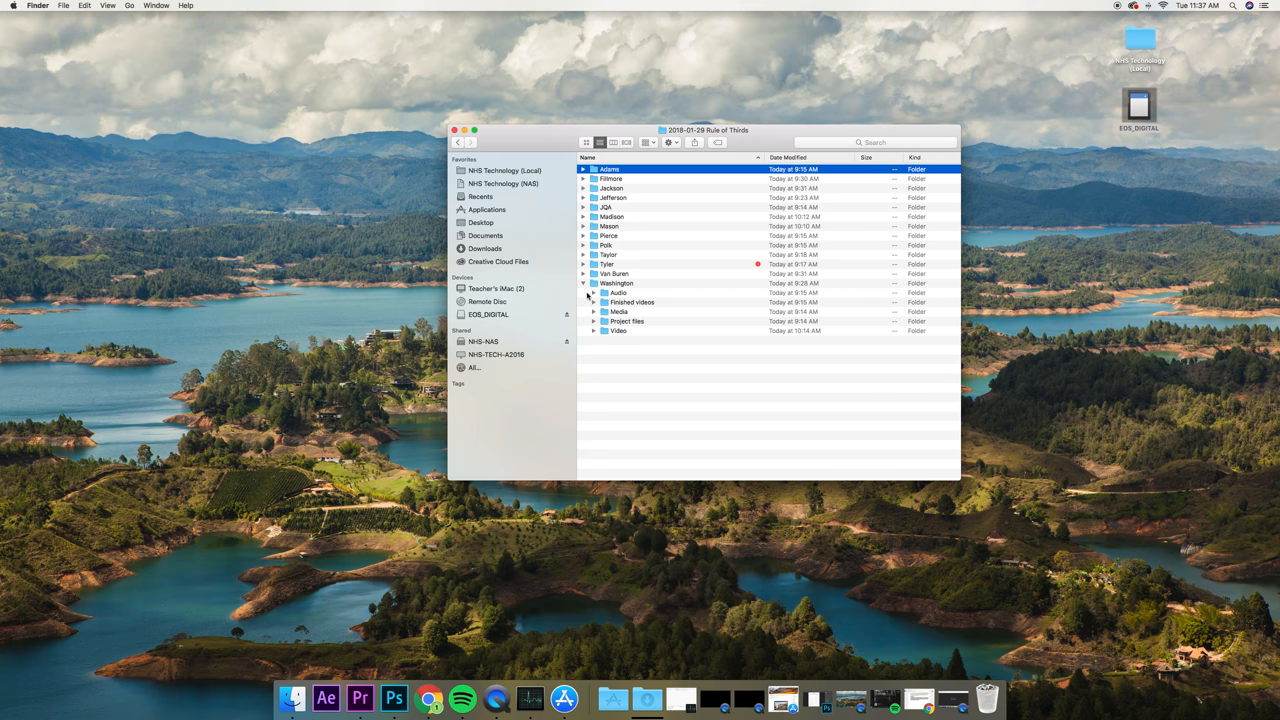
mouse_move(624, 300)
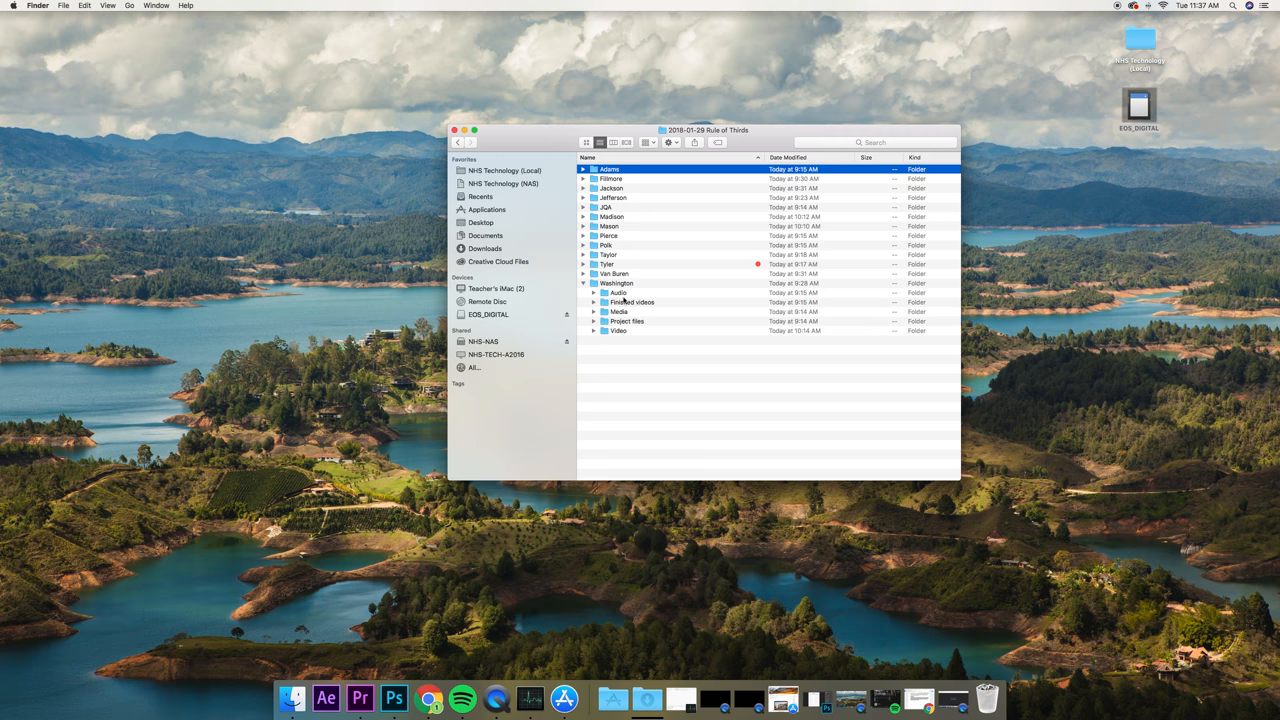
mouse_move(1148, 68)
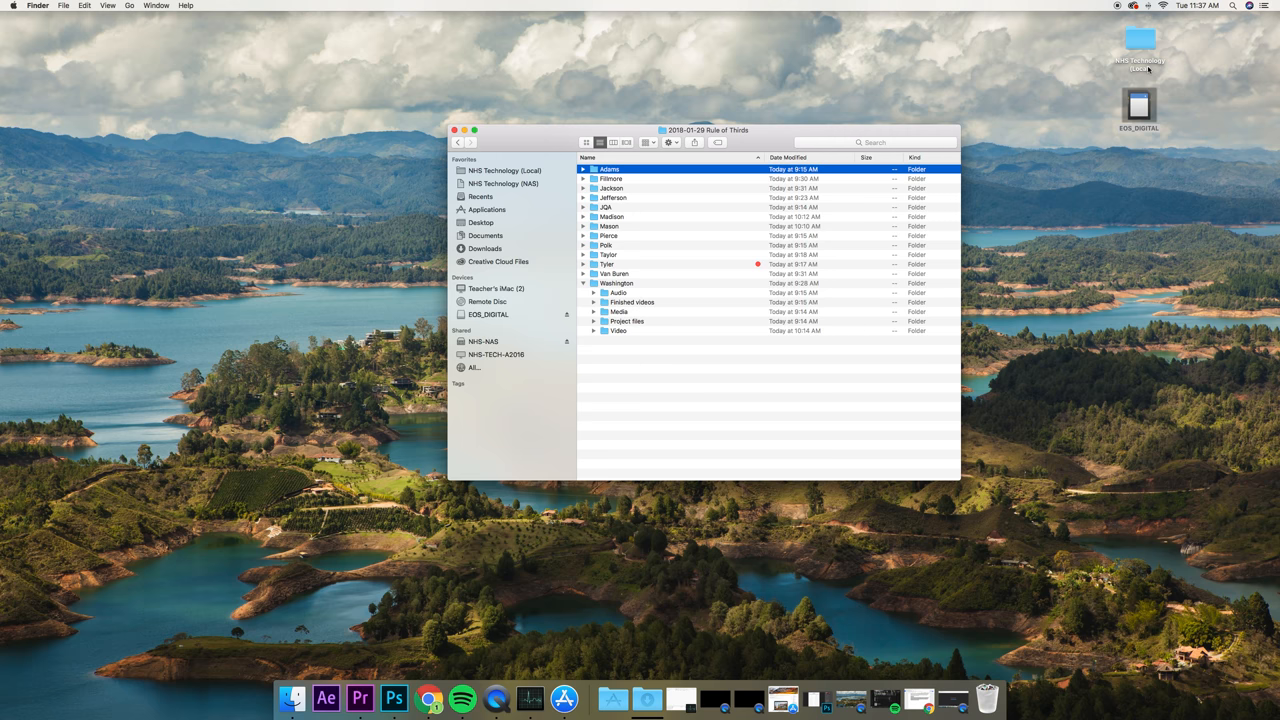
mouse_move(632, 318)
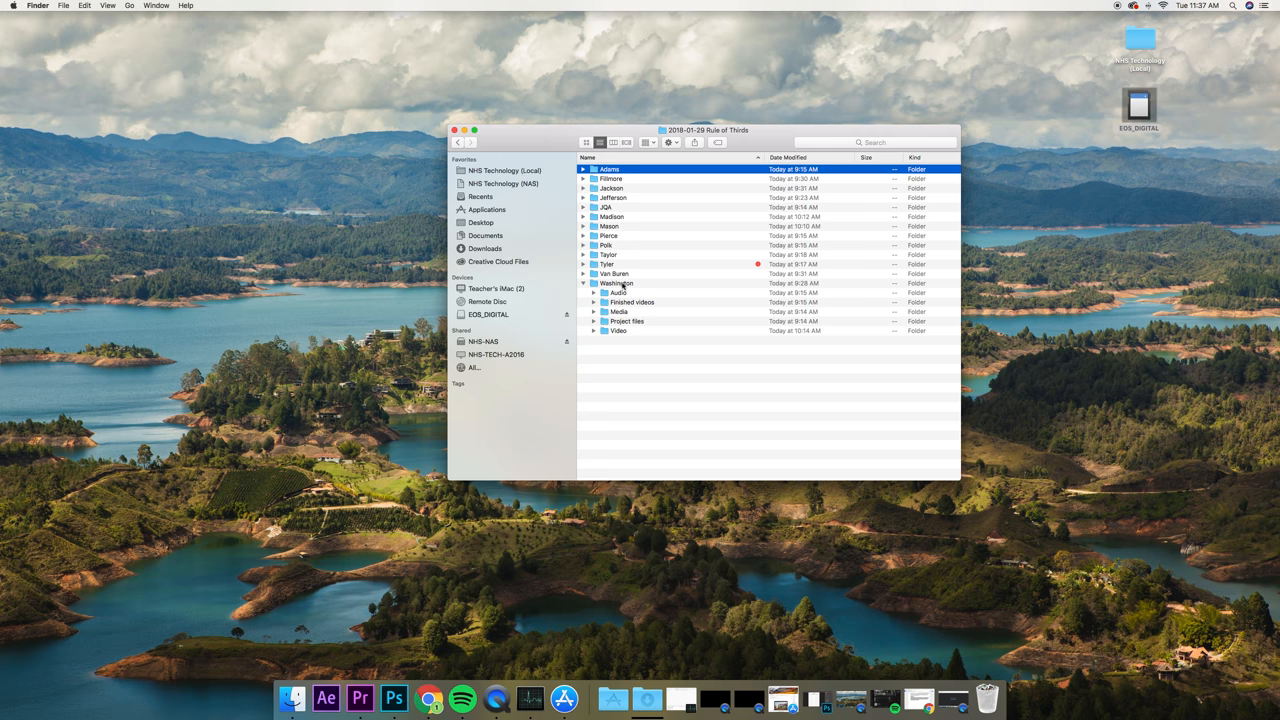
click(616, 284)
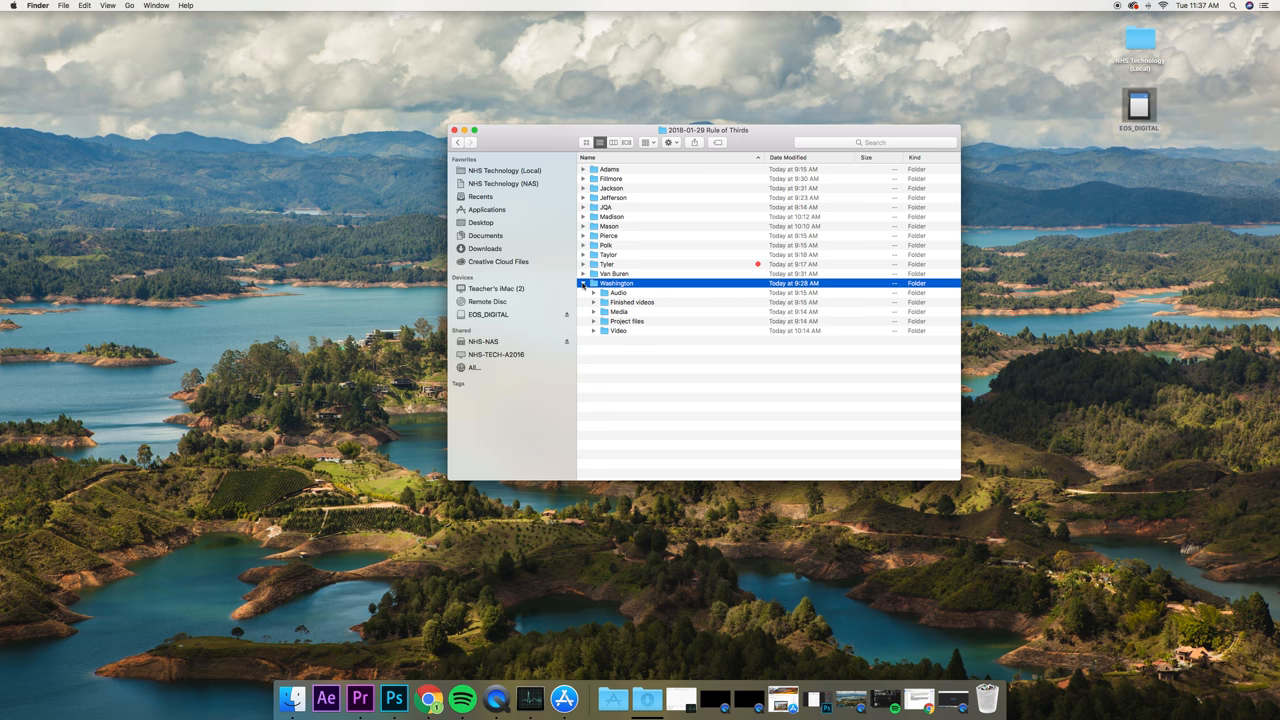
click(584, 284)
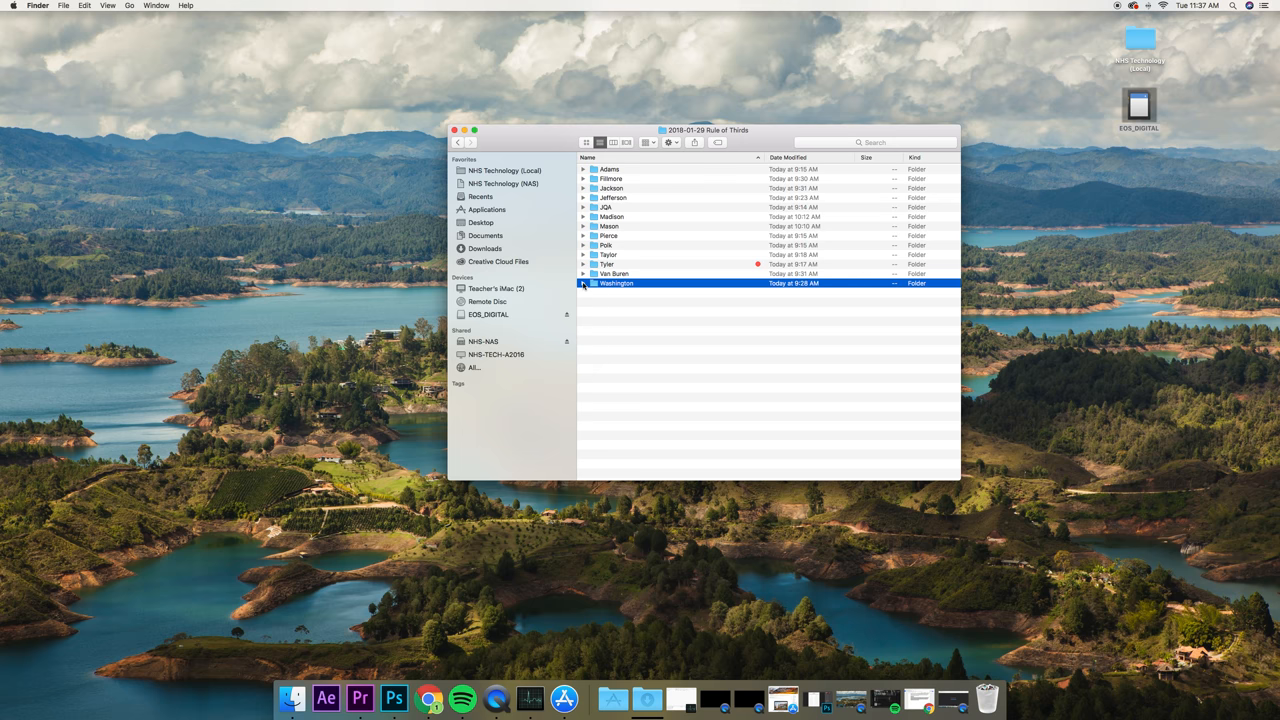
mouse_move(600, 292)
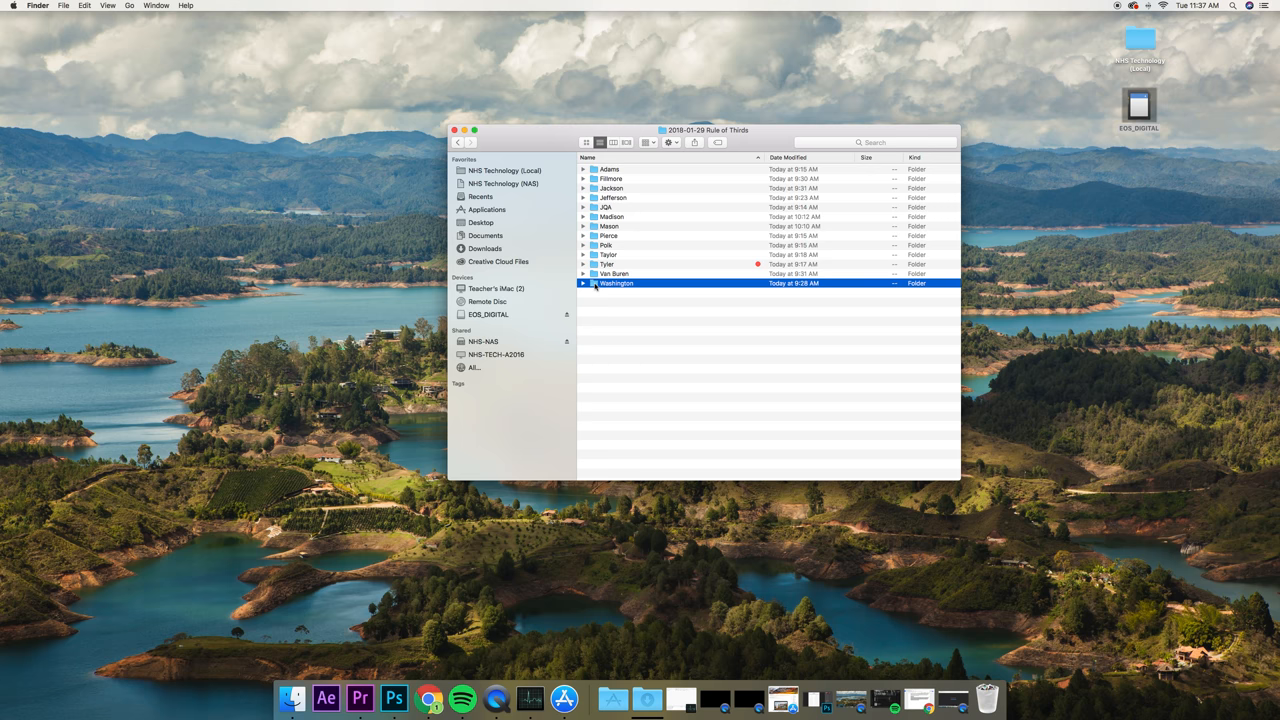
Enter Washington's Video folder and collapse the expanded day folder.
double_click(616, 284)
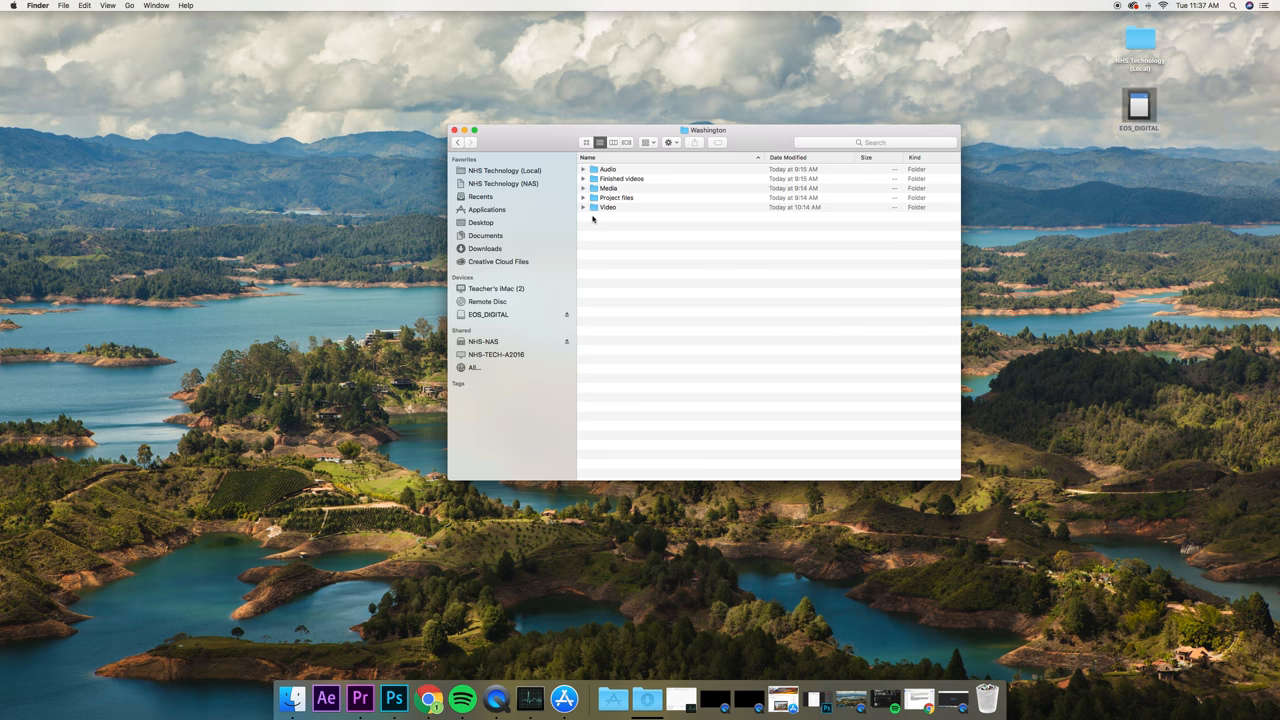
double_click(608, 206)
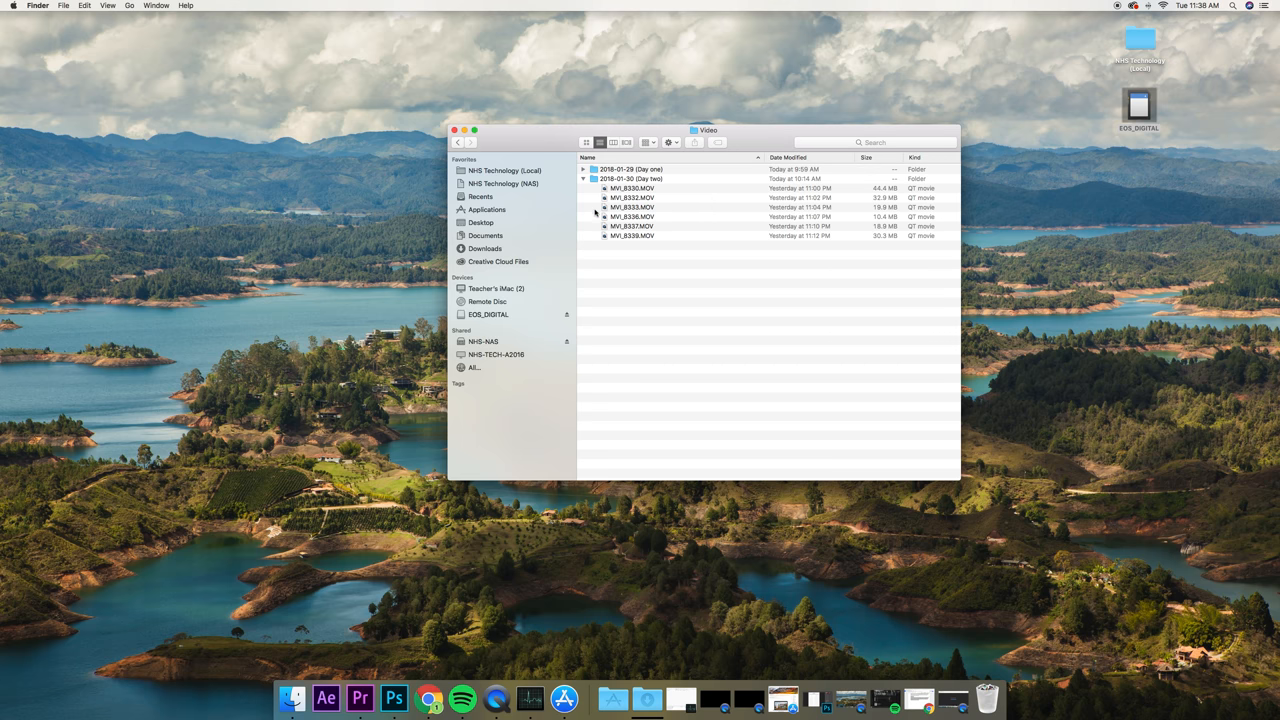
click(584, 180)
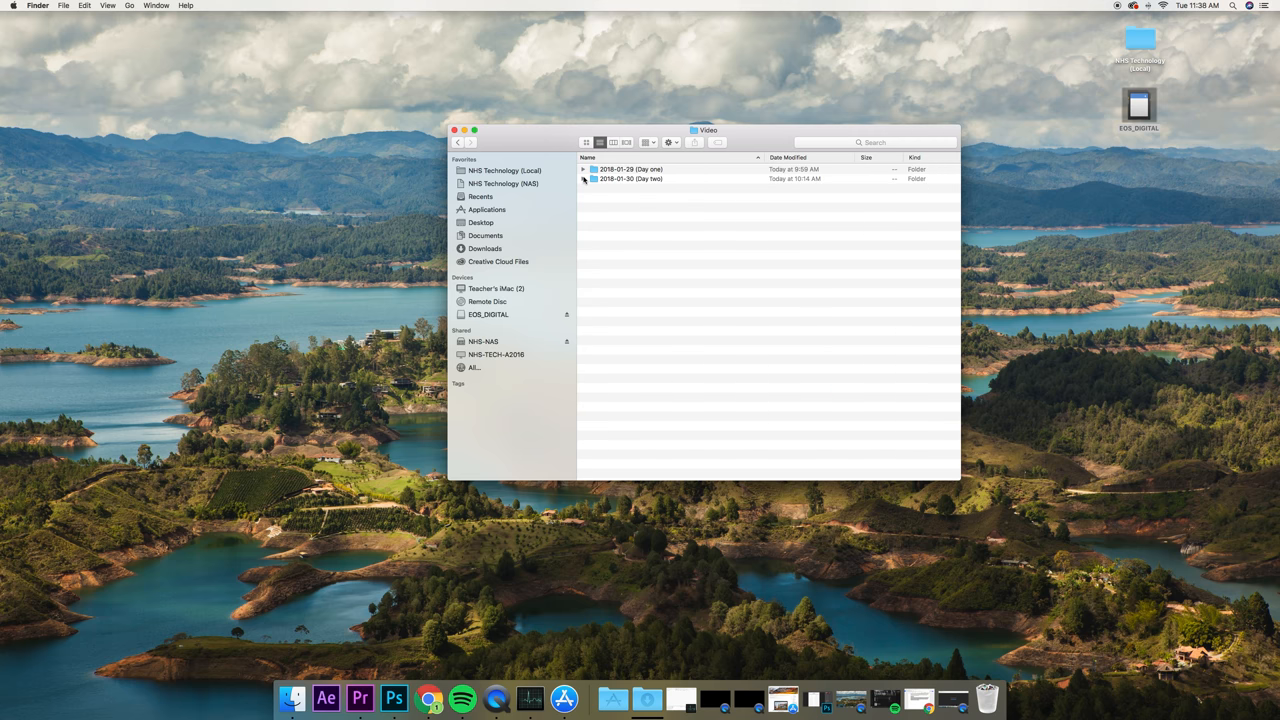
mouse_move(616, 204)
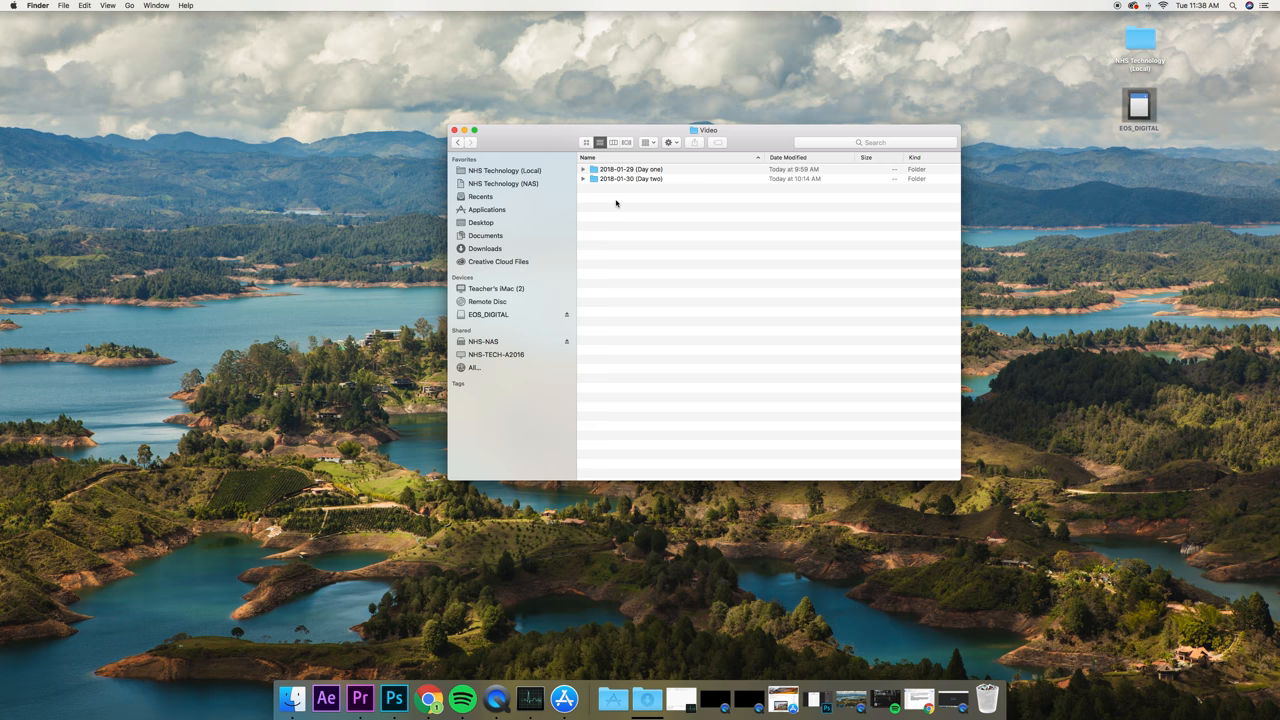
mouse_move(640, 218)
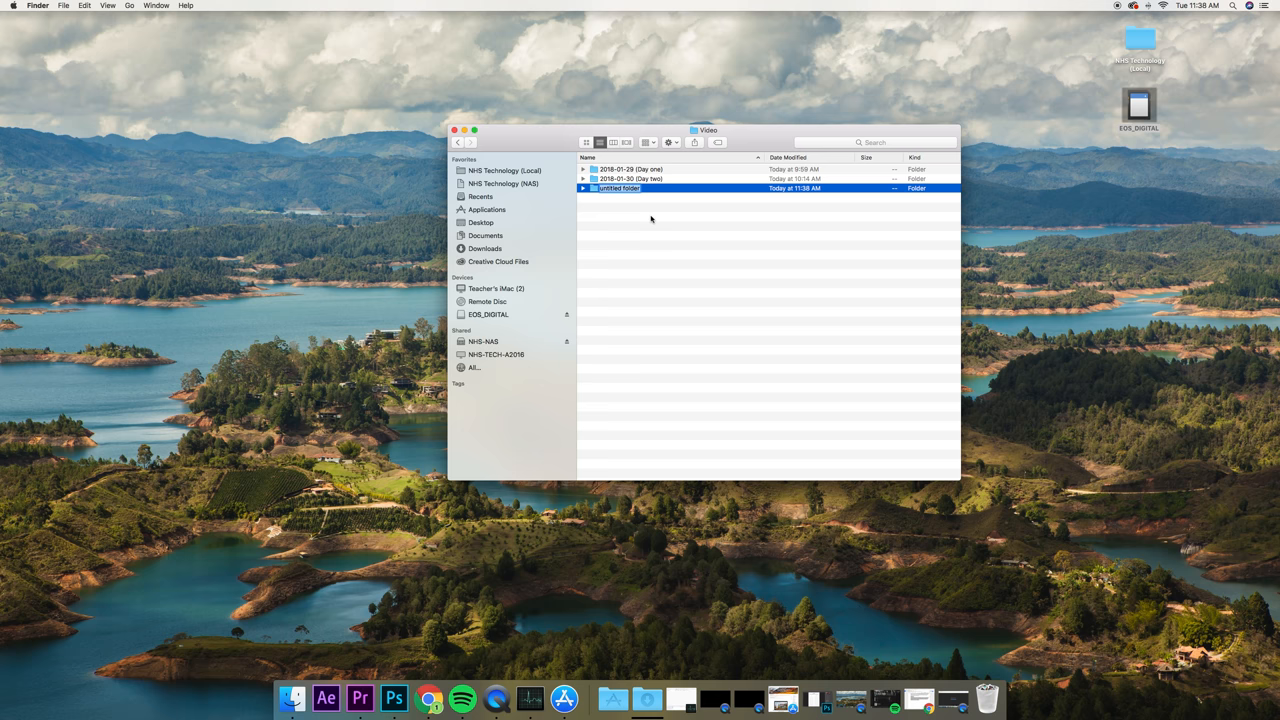
Create a new folder named 2018-02-02 (Day Three) in Video and enter it.
text(2018-02-02)
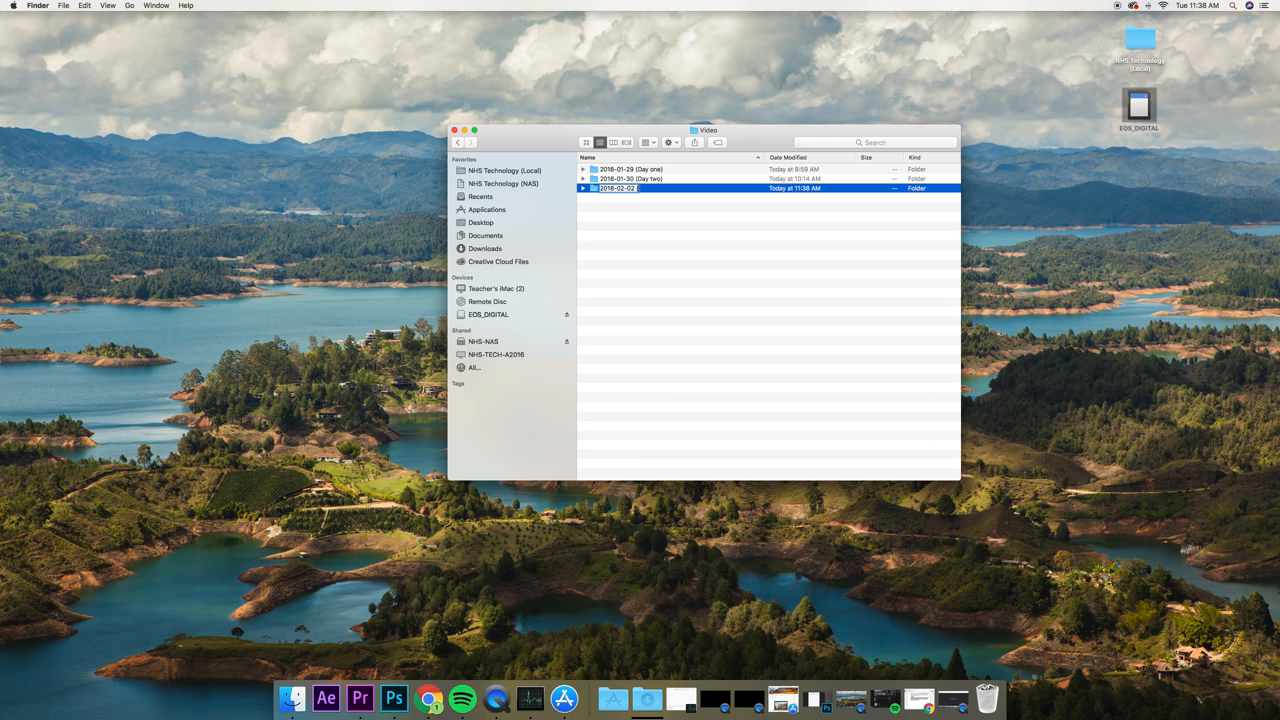
text((Day Three))
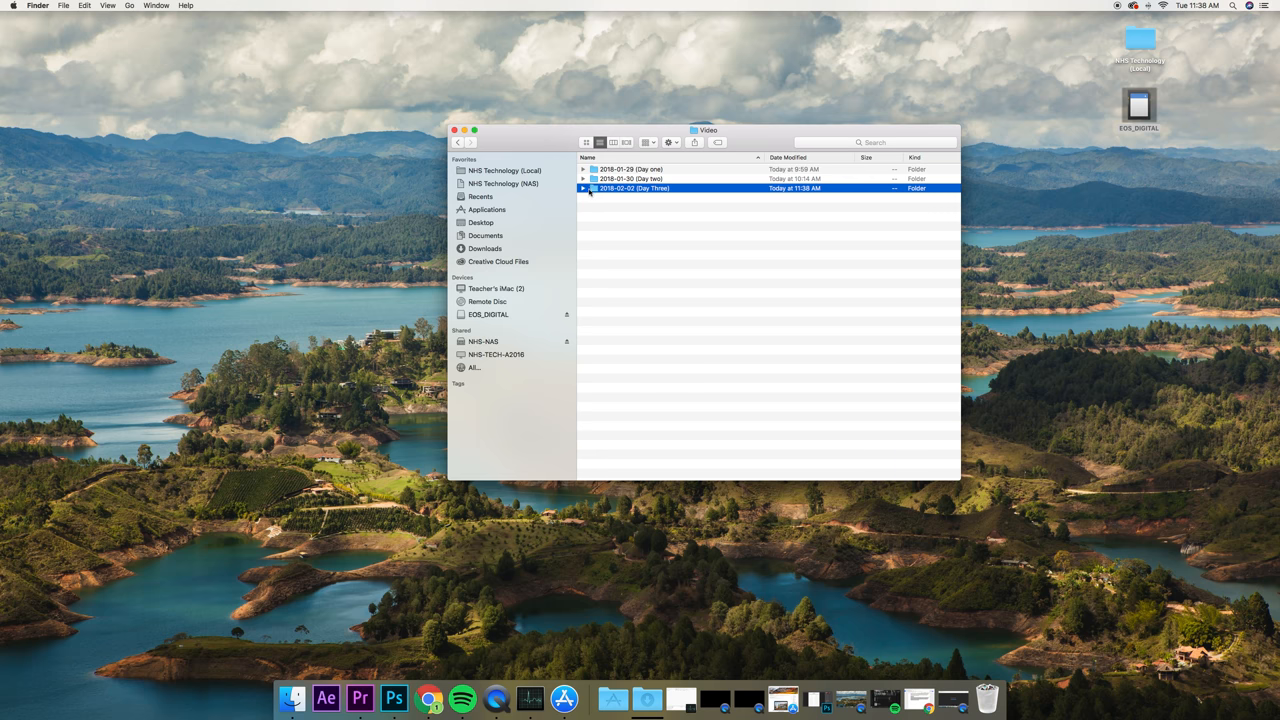
double_click(636, 188)
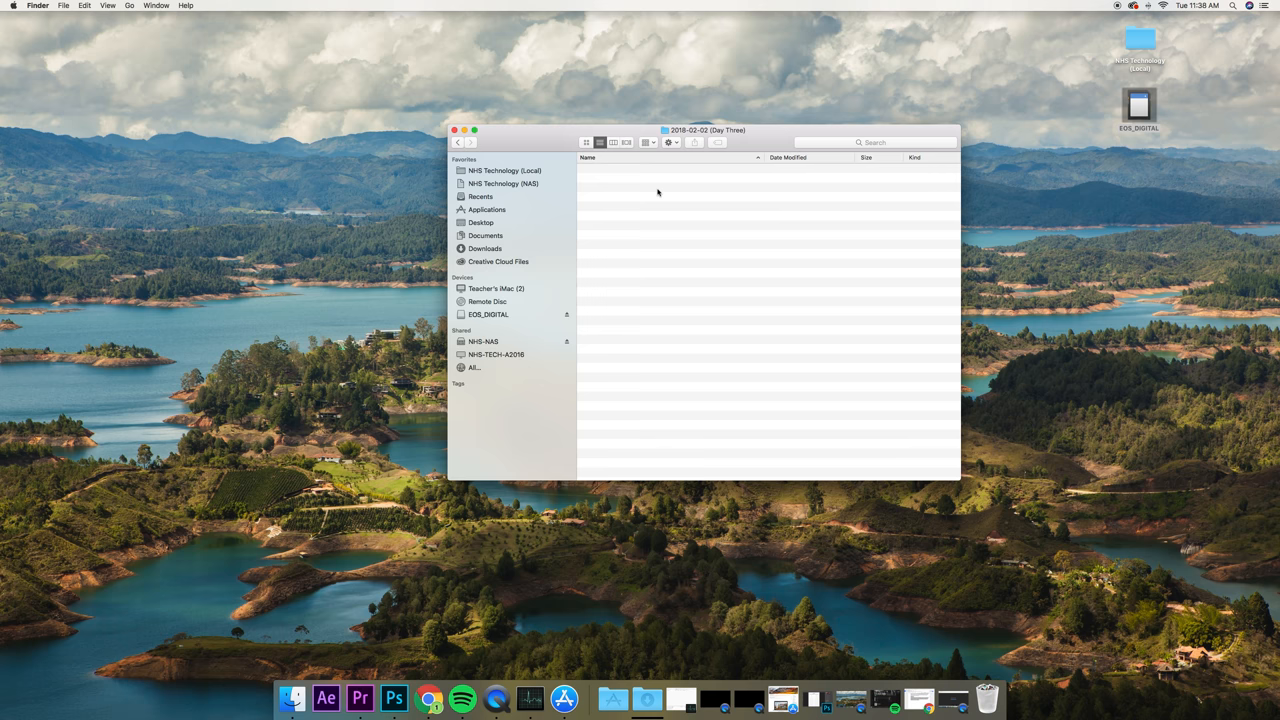
mouse_move(424, 124)
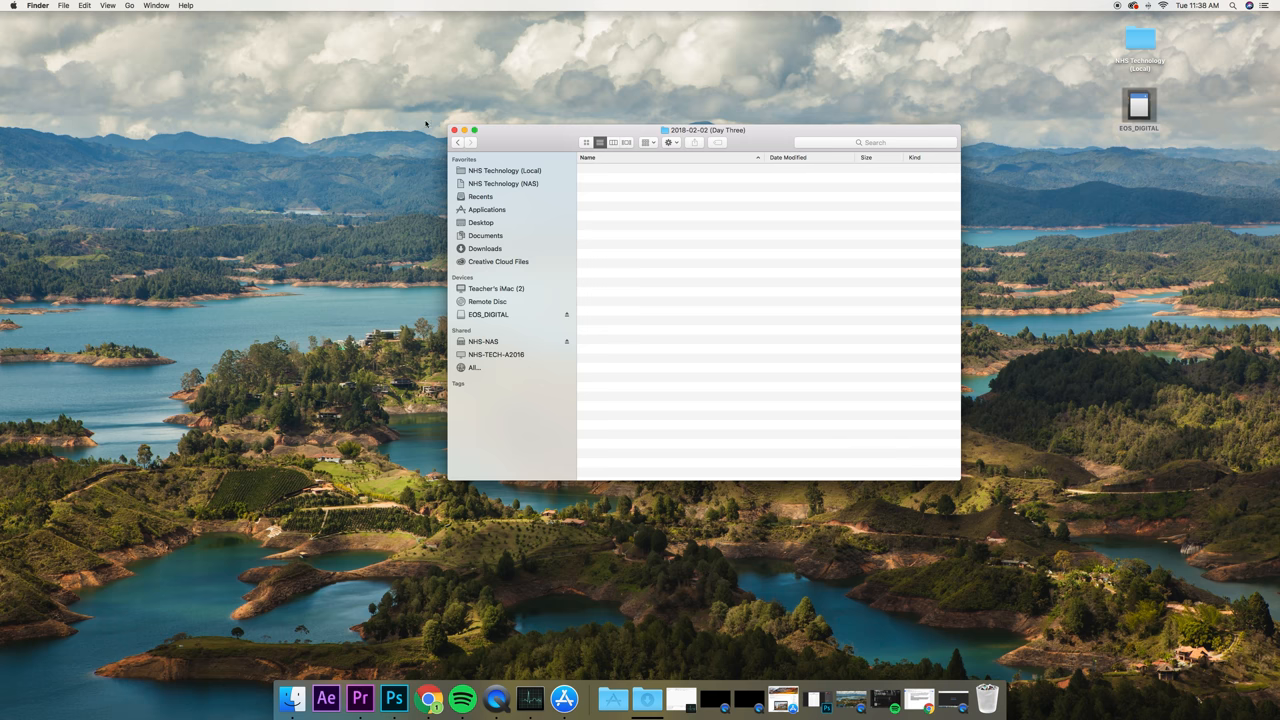
Rename the Day Three folder to 2018-02-02 (Scene 04) and enter it.
click(458, 142)
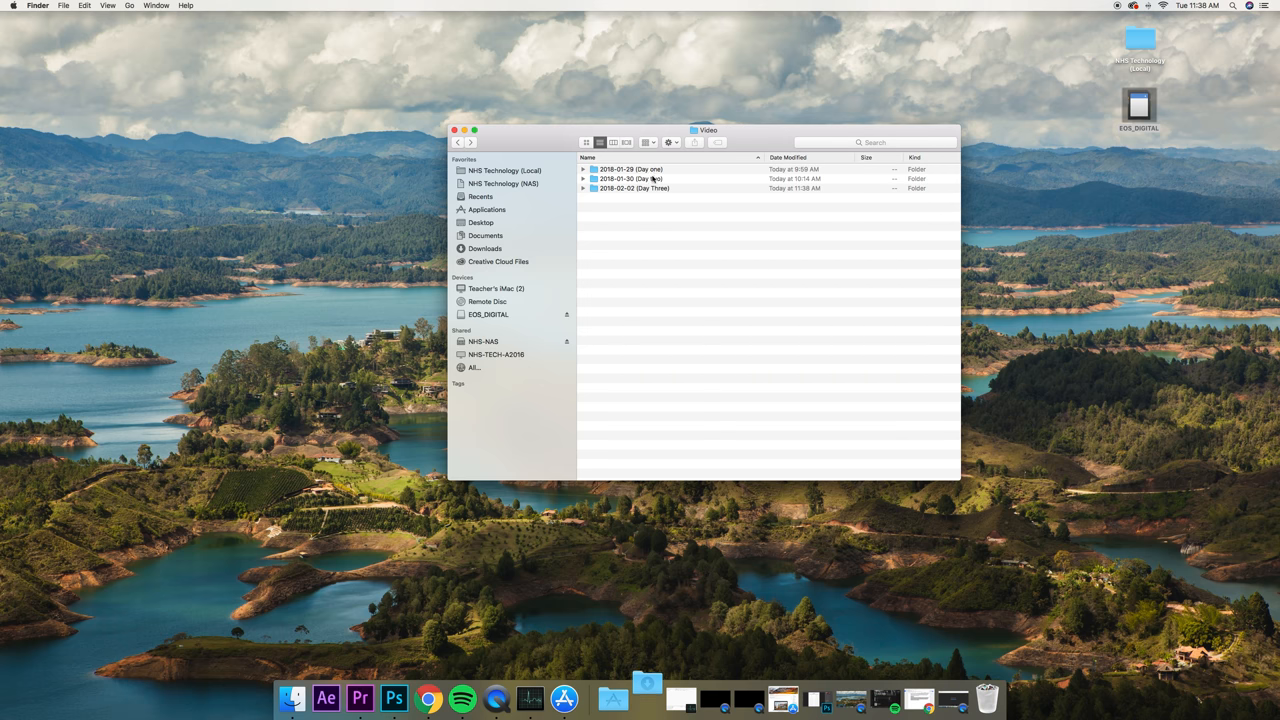
click(634, 188)
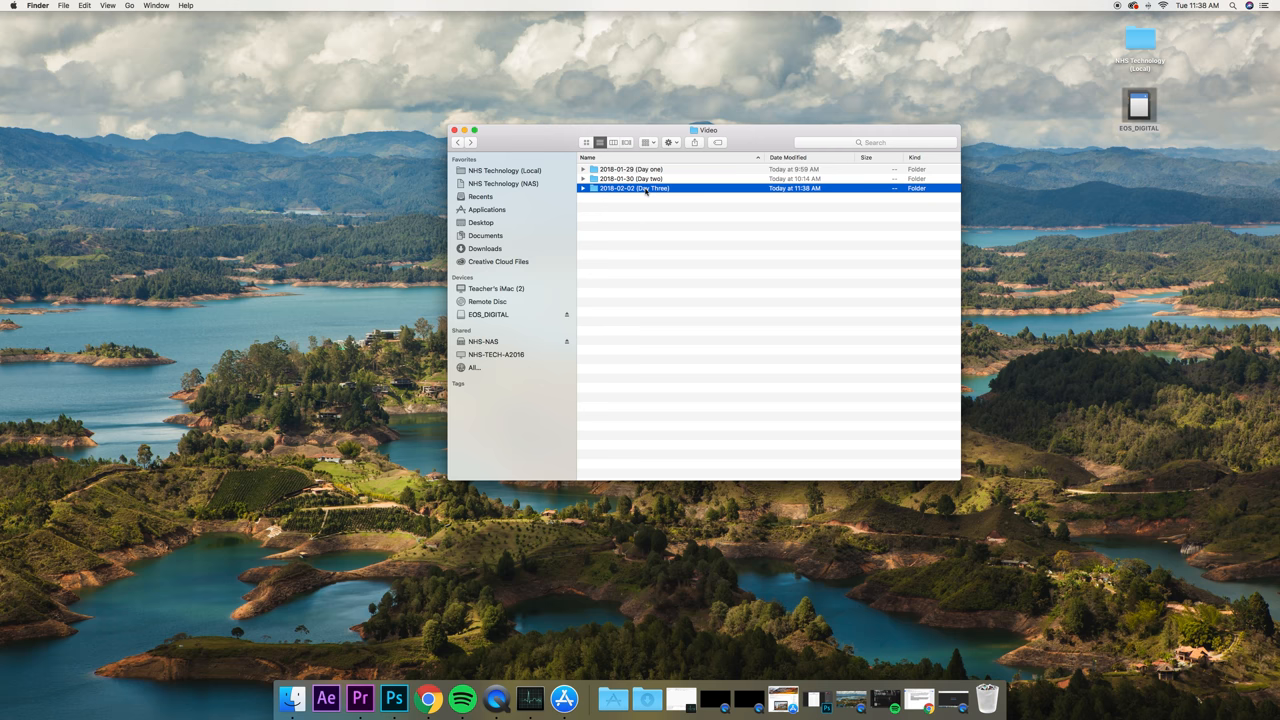
double_click(632, 188)
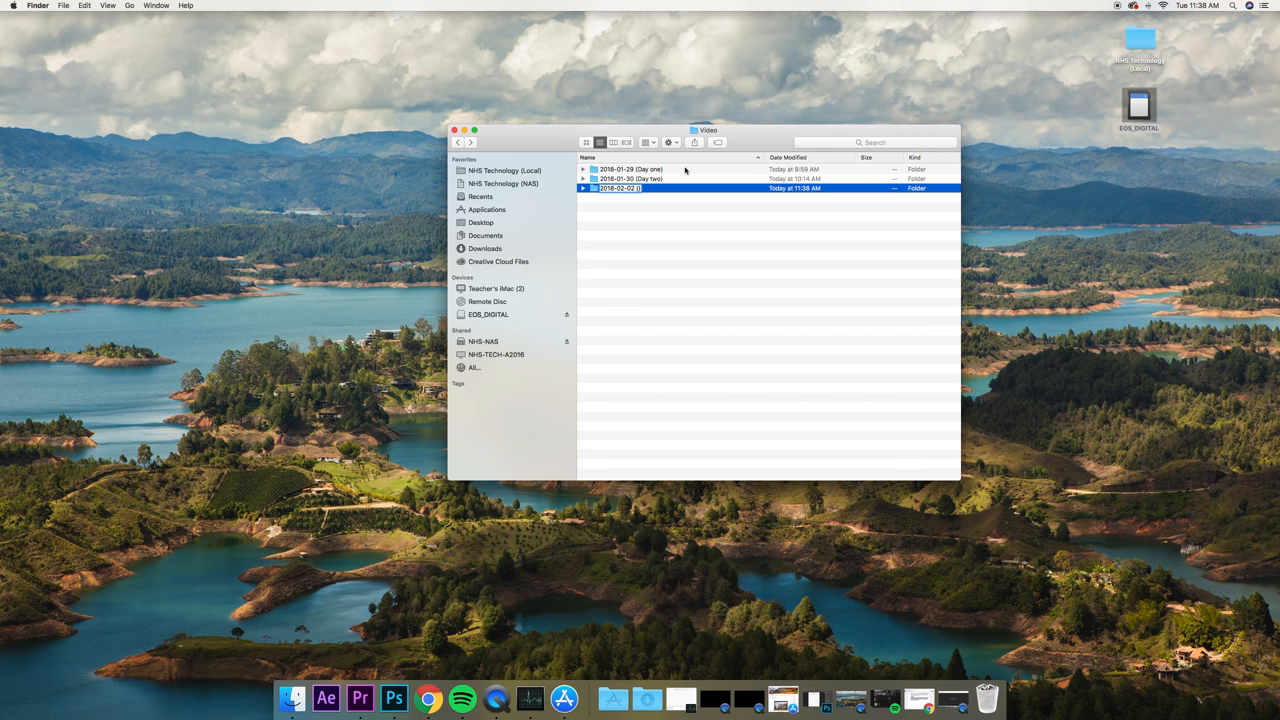
text(Scene 04)
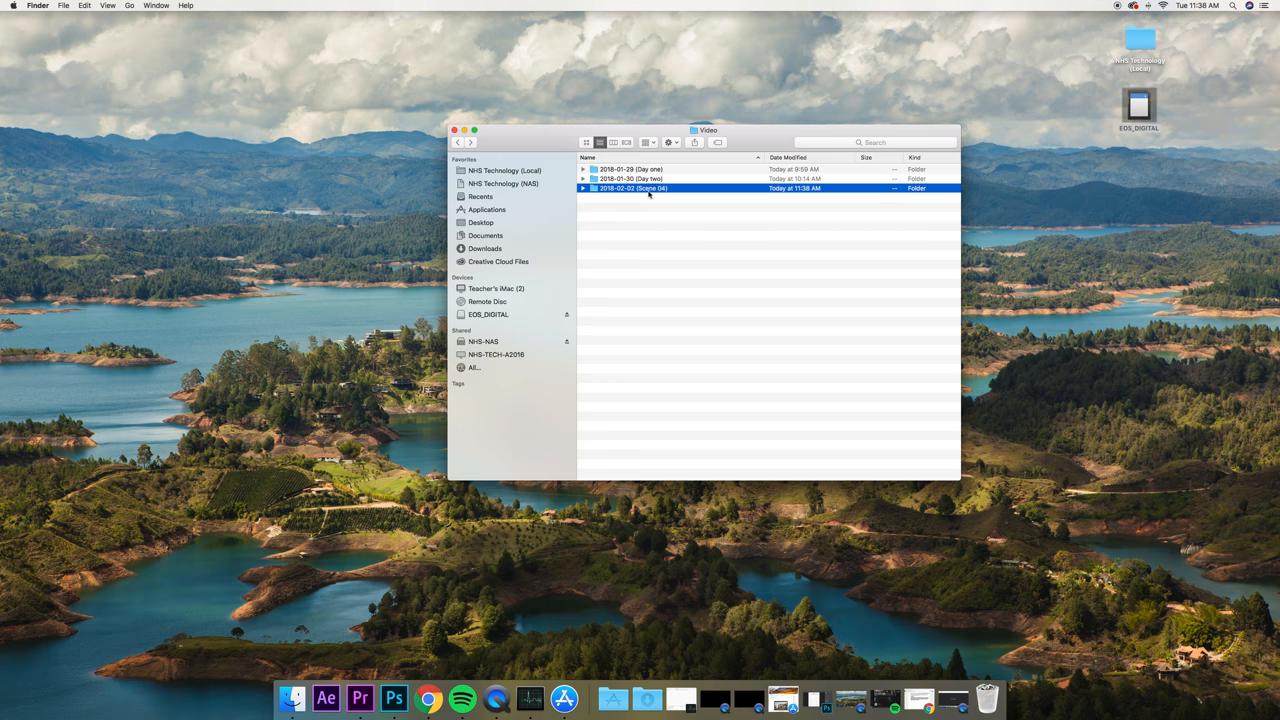
double_click(632, 188)
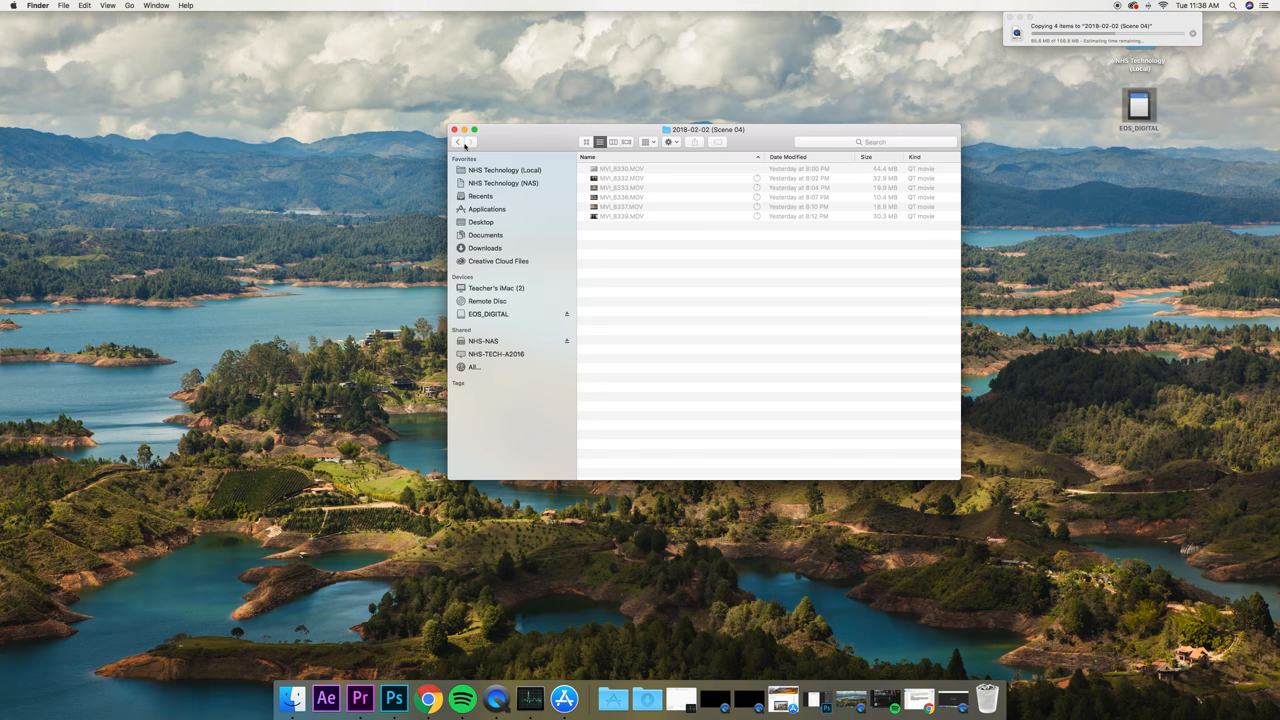
Navigate back up to the 2018-01-29 Rule of Thirds folder, then select the local NHS Technology drive.
click(458, 140)
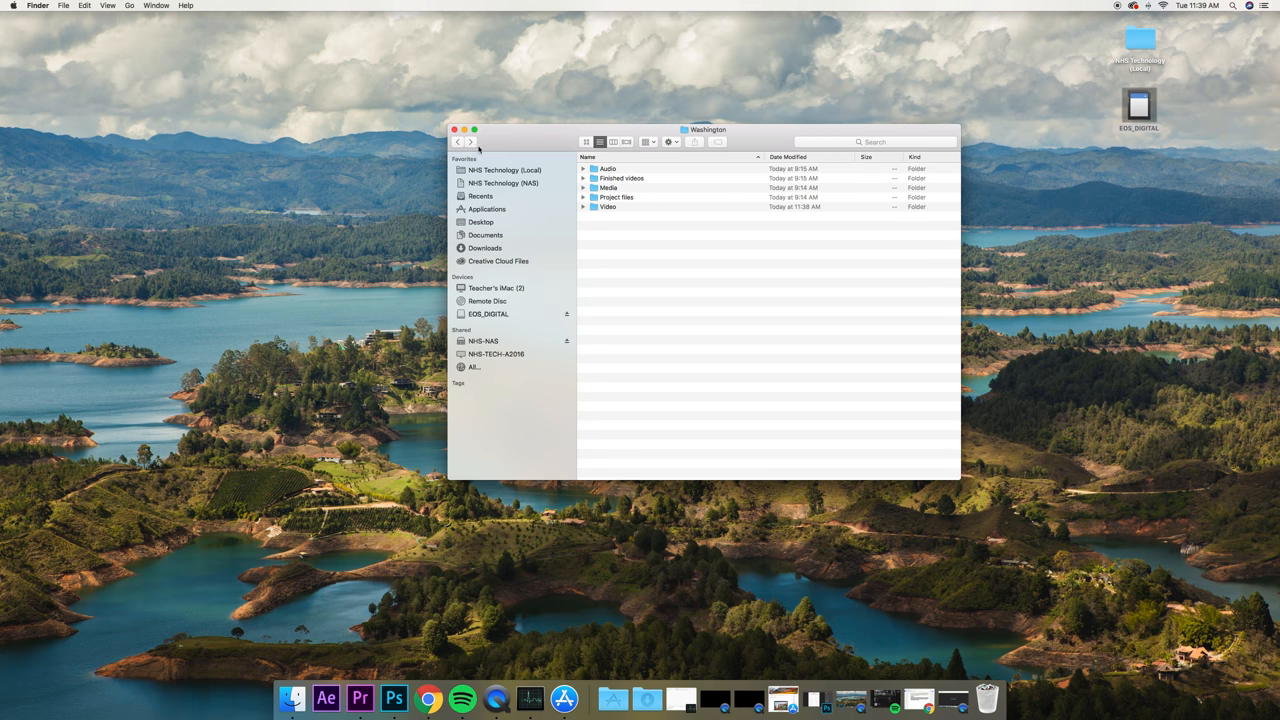
click(458, 142)
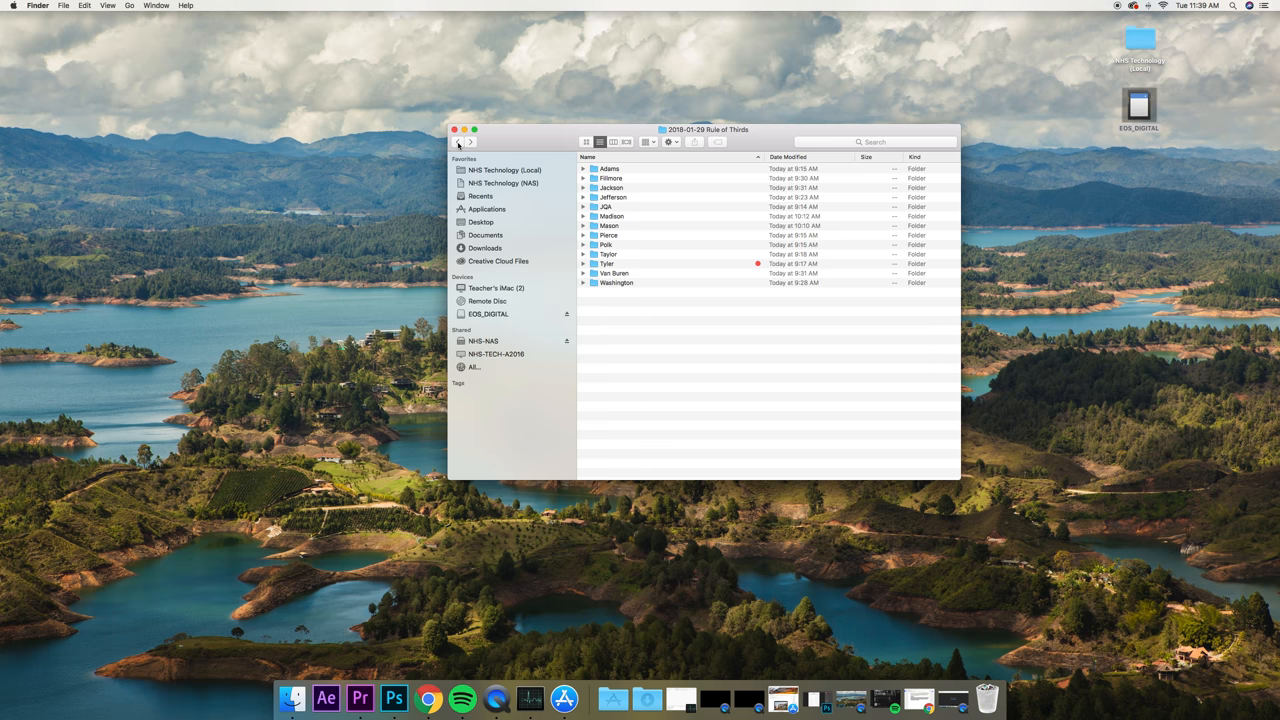
click(458, 142)
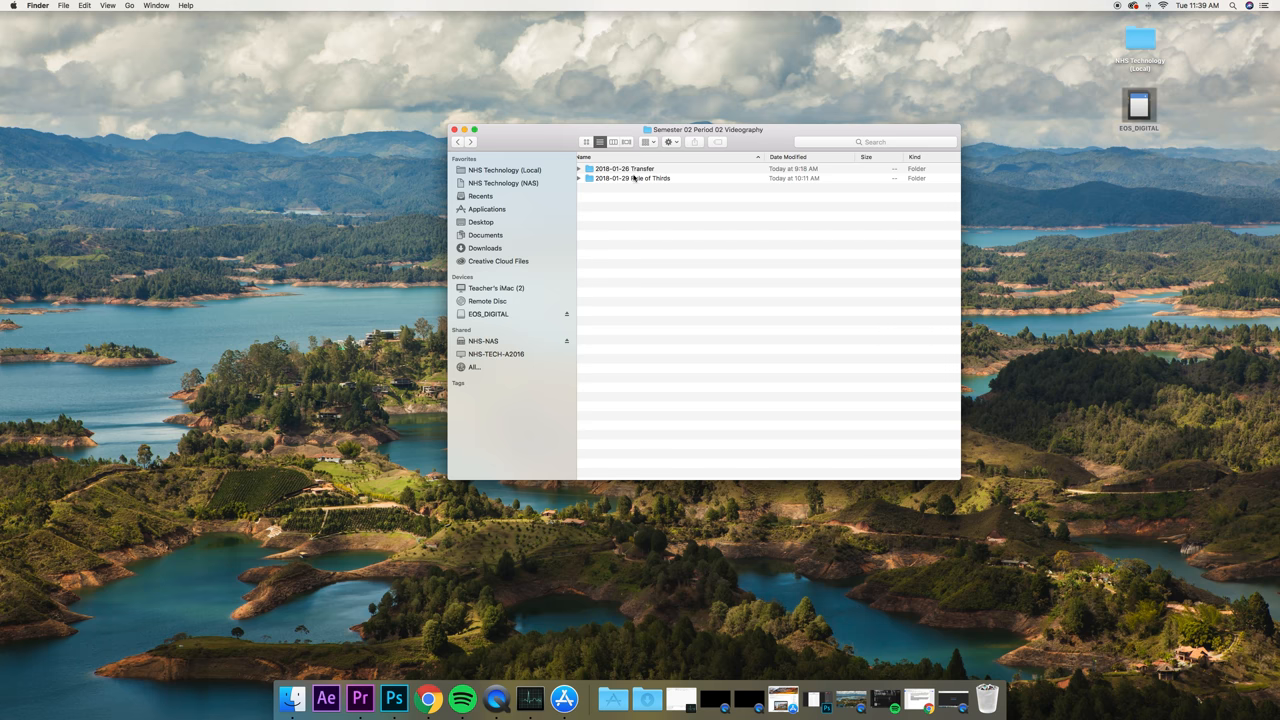
double_click(632, 178)
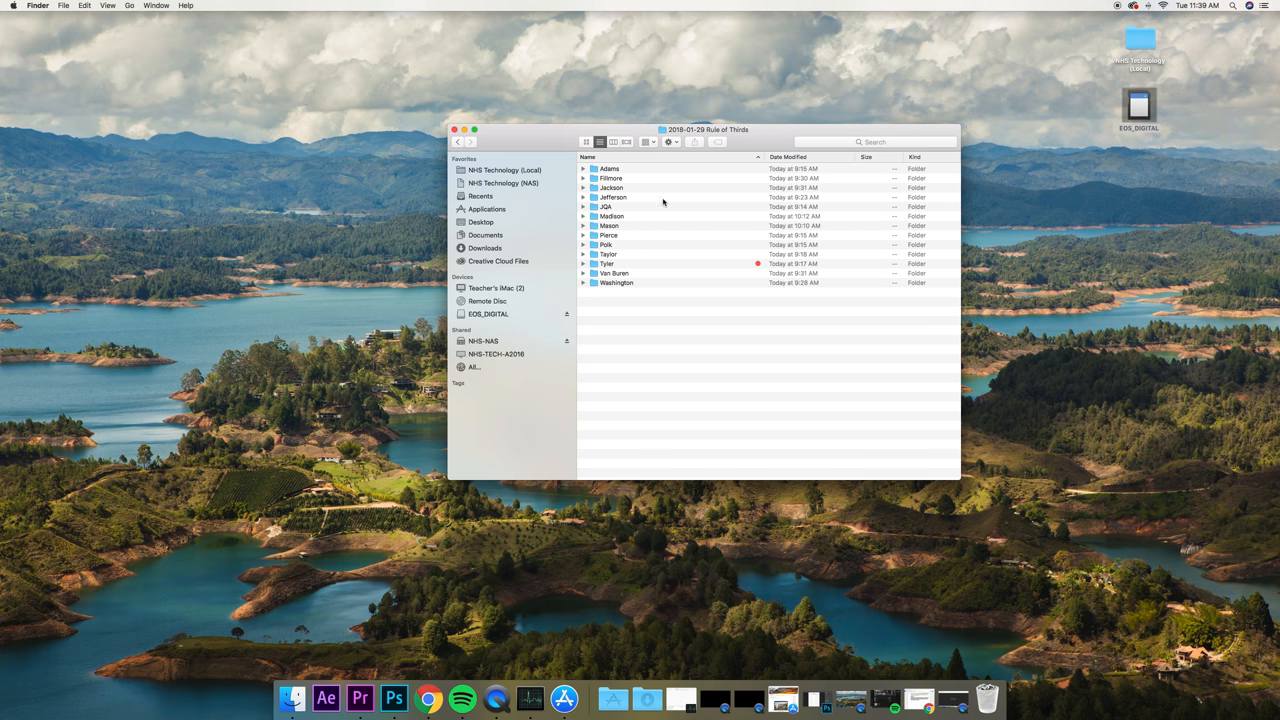
mouse_move(658, 228)
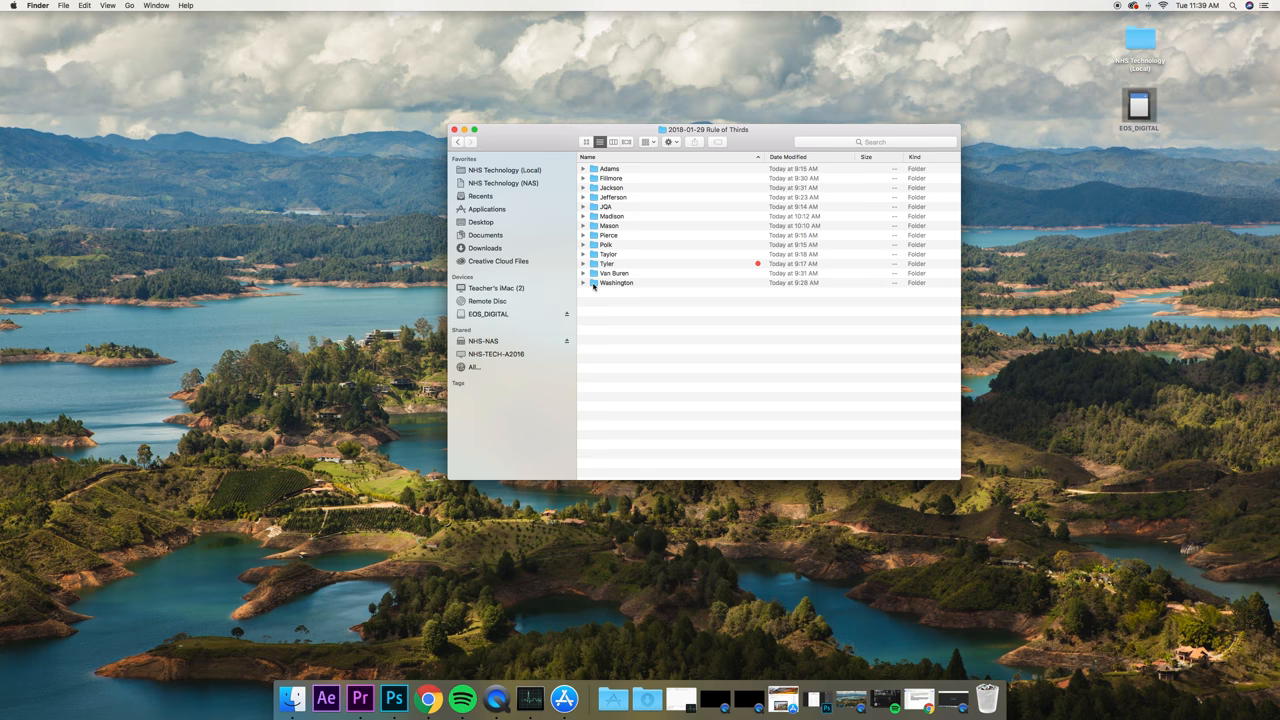
click(458, 140)
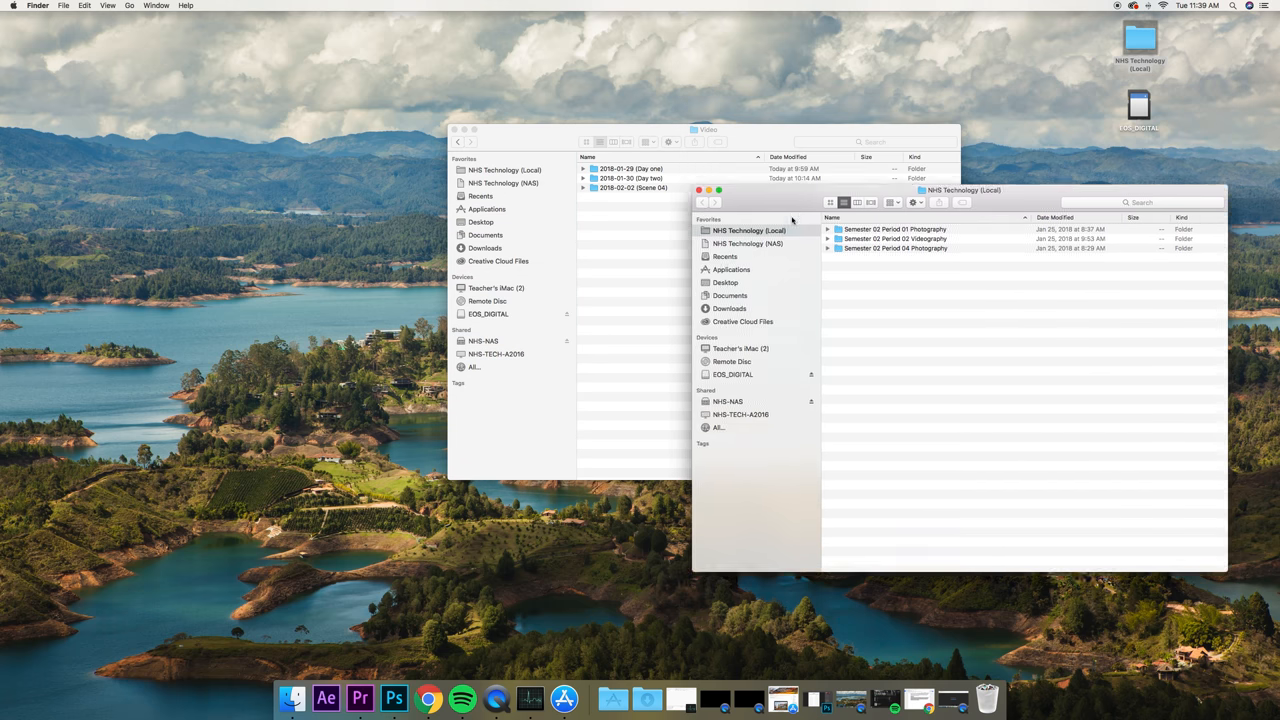
Navigate the local drive into Semester 02 Period 02 Videography's student Rule of Thirds folder.
double_click(896, 238)
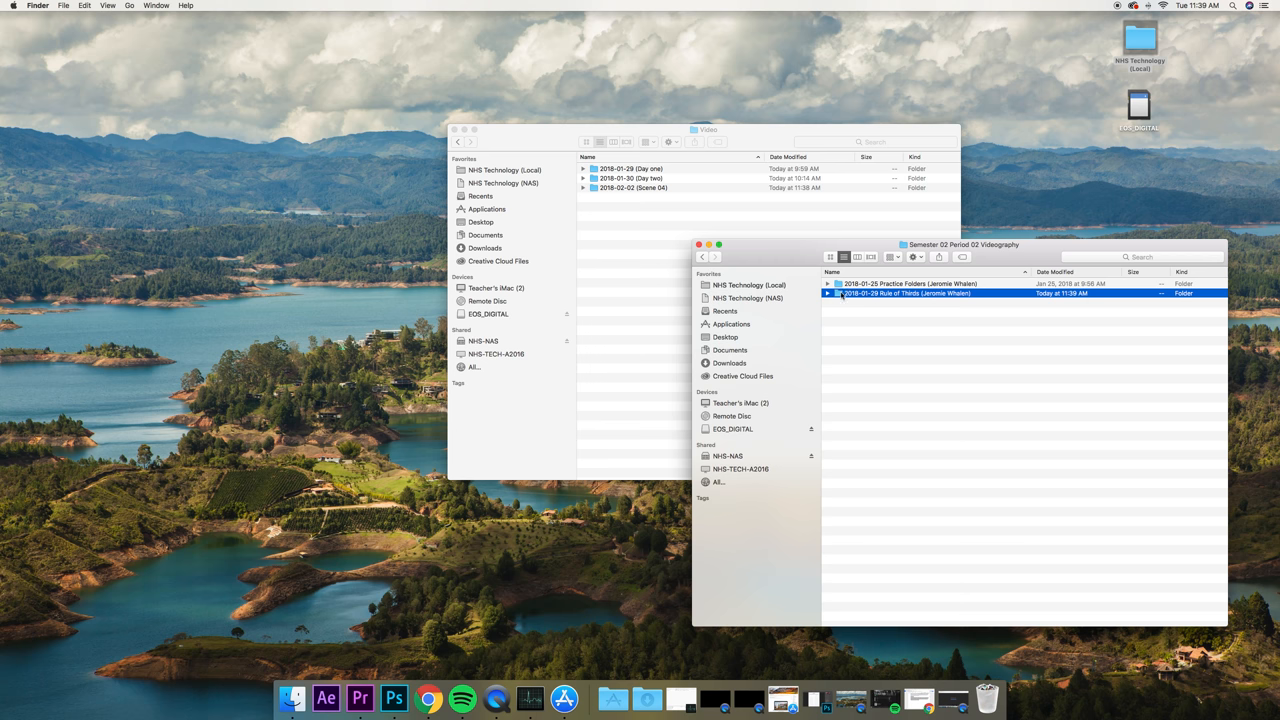
double_click(904, 292)
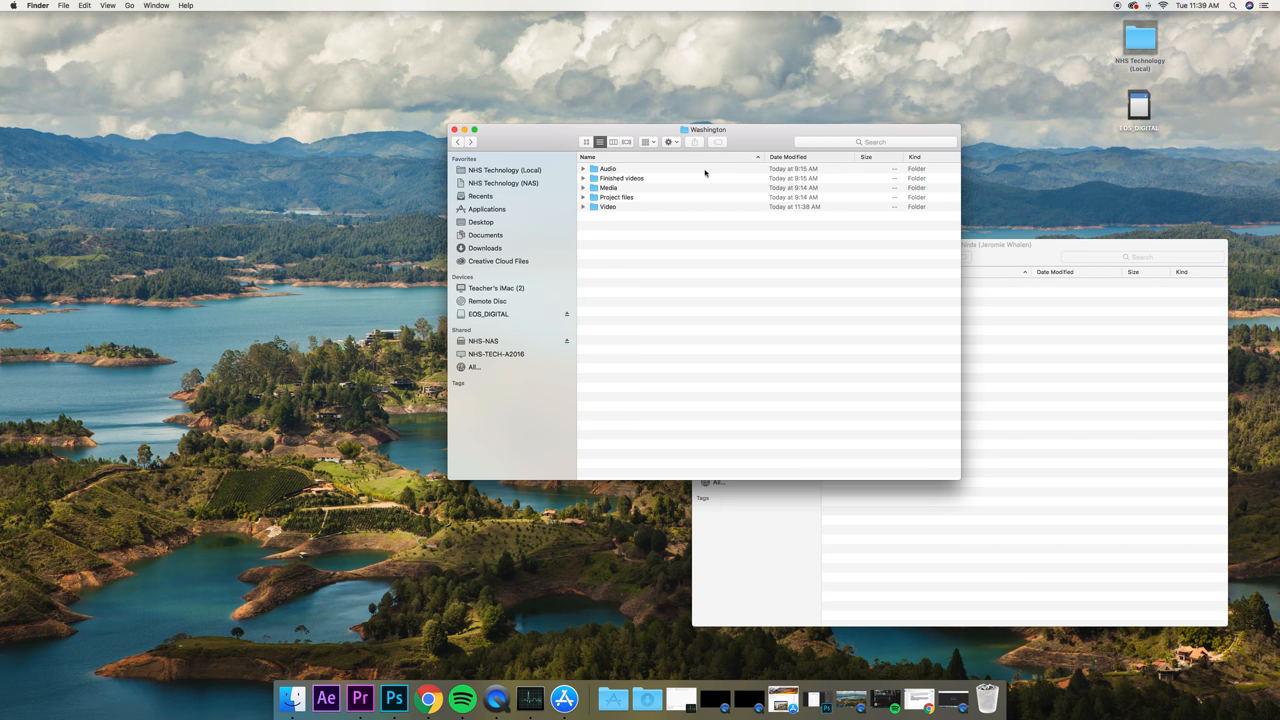
Select all of Washington's project folders for copying to the local Rule of Thirds folder, then return to the class folder.
key(cmd+a)
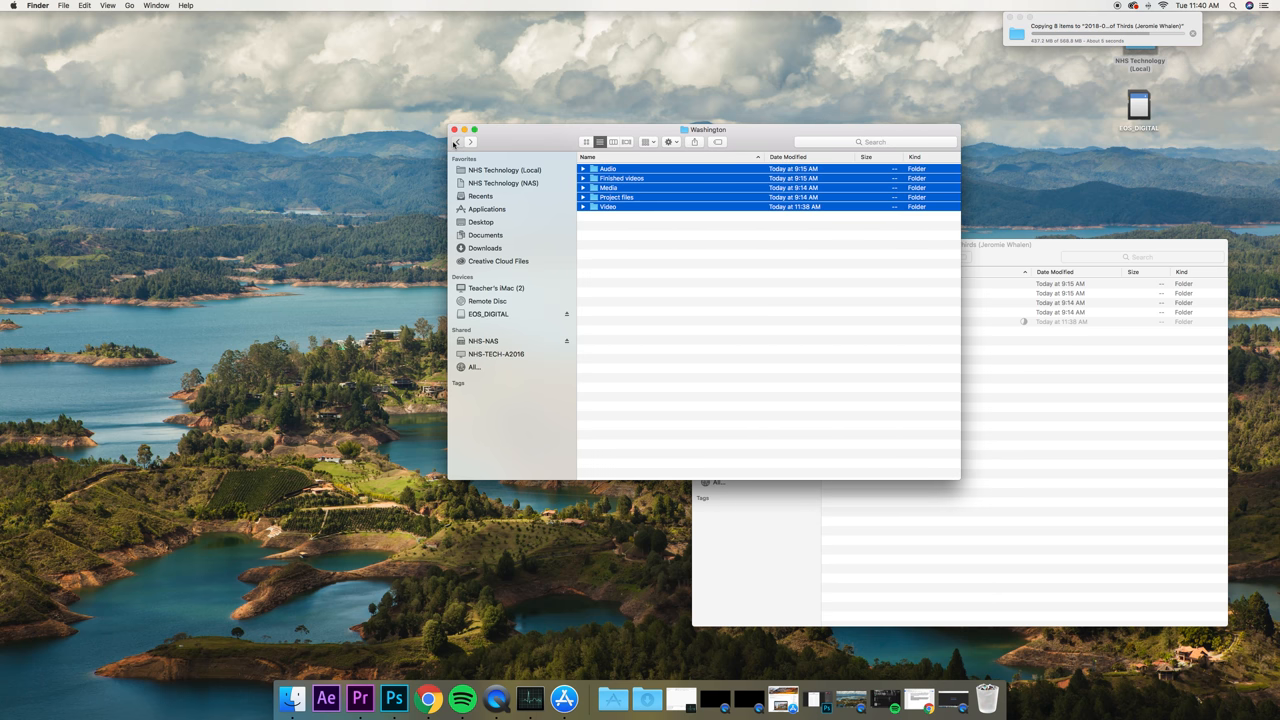
click(458, 140)
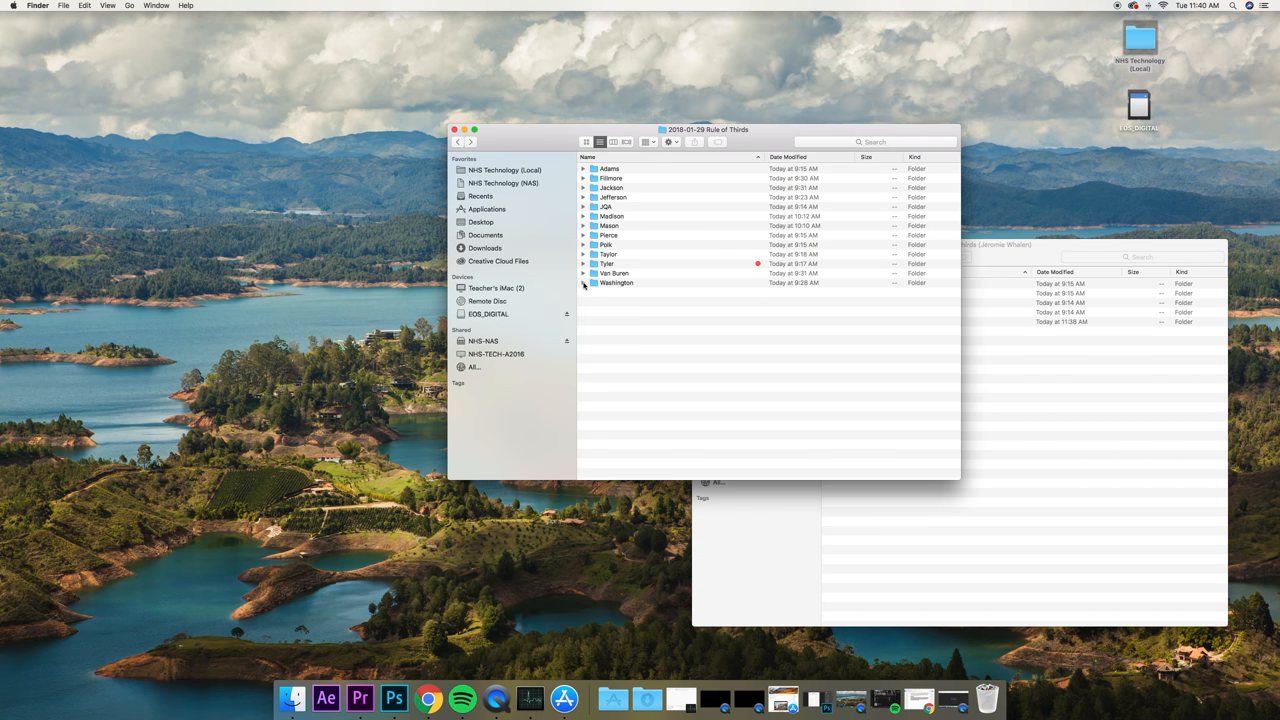
mouse_move(784, 324)
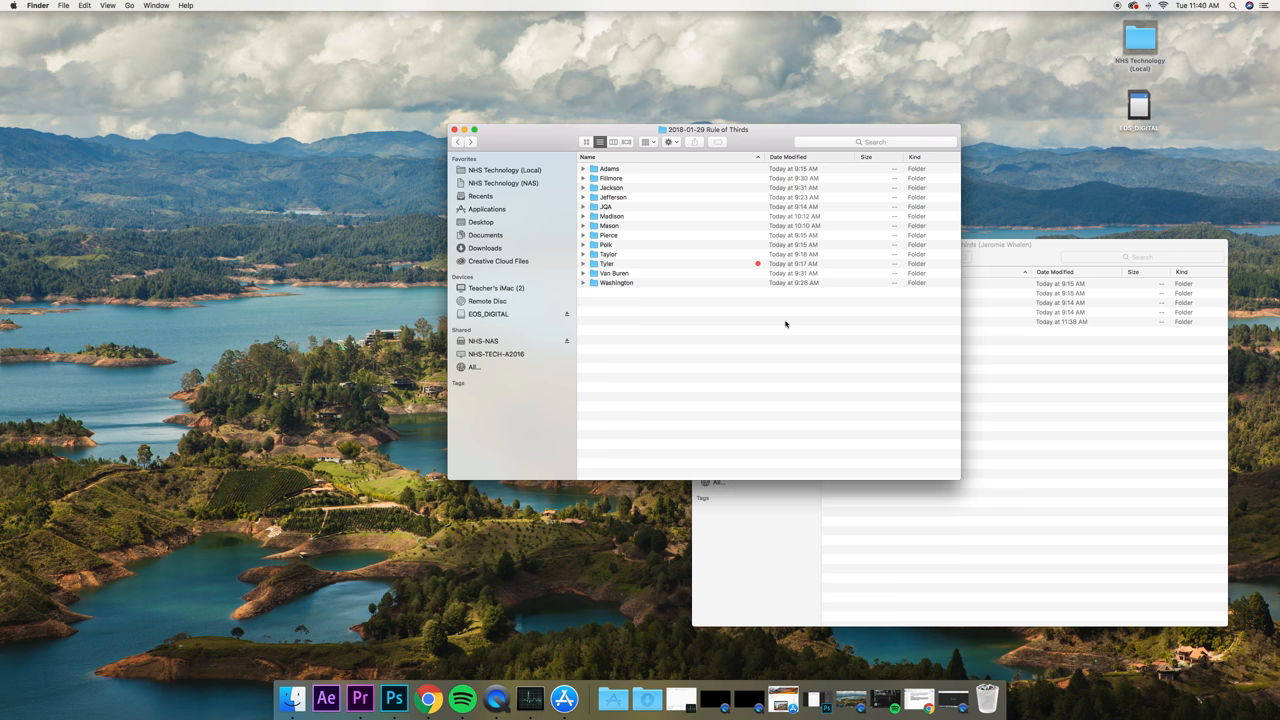